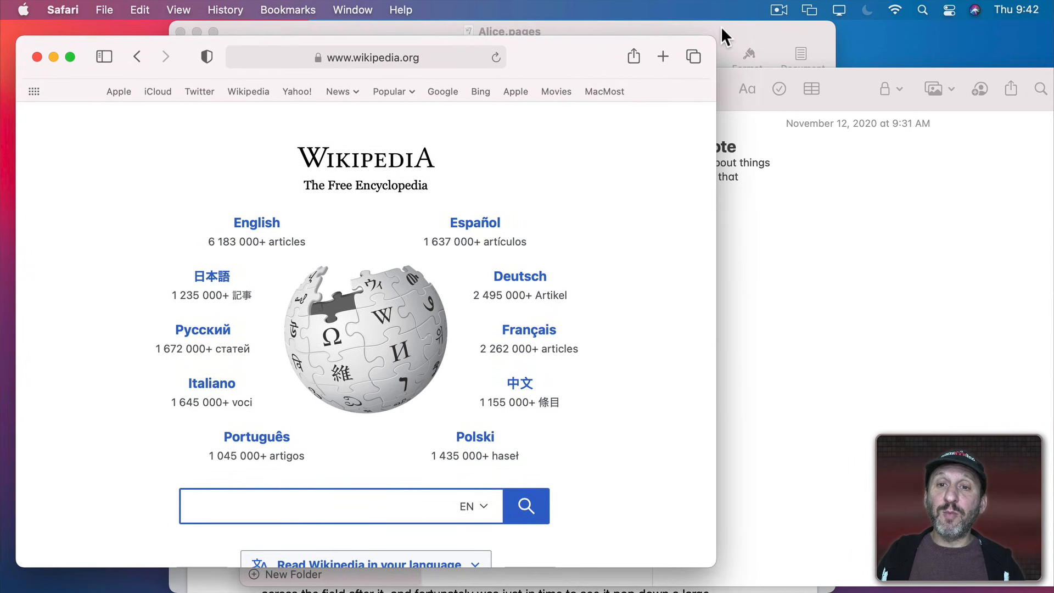
Bring up the Mission Control overview of all open windows and spaces.
left_click(517, 31)
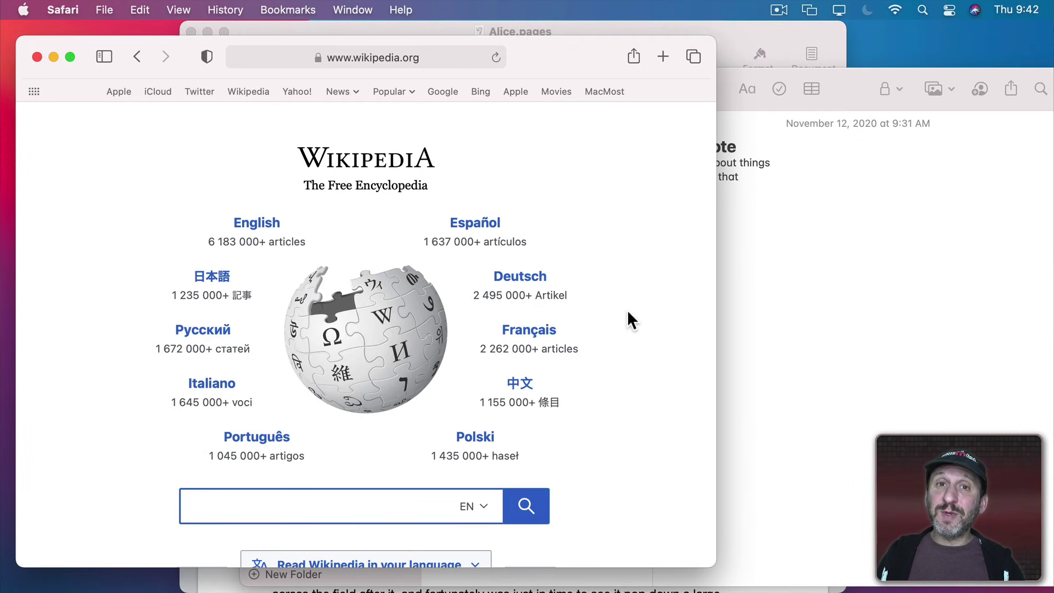
mouse_move(738, 317)
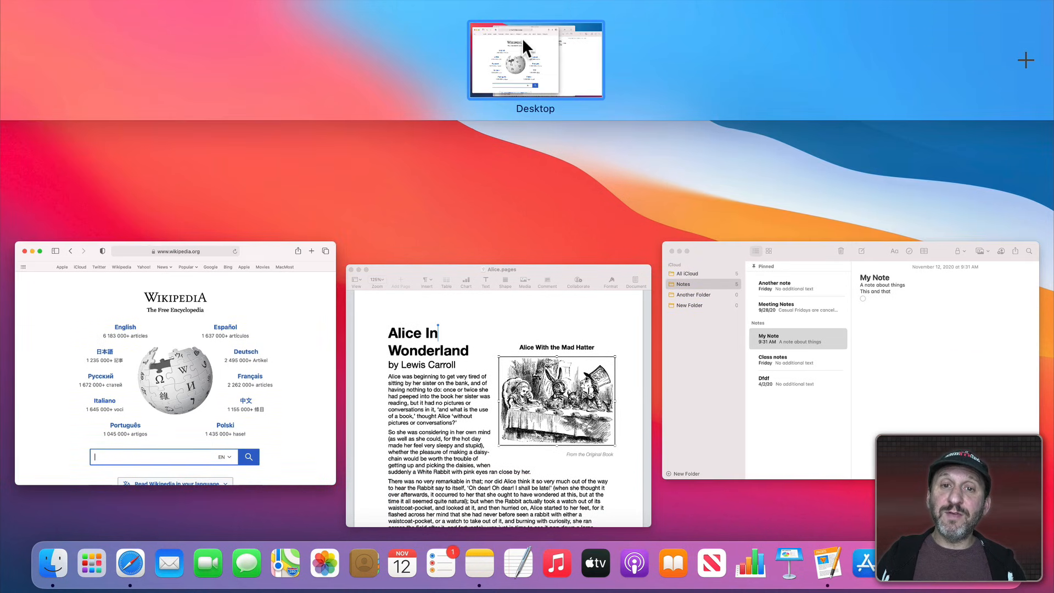
mouse_move(538, 54)
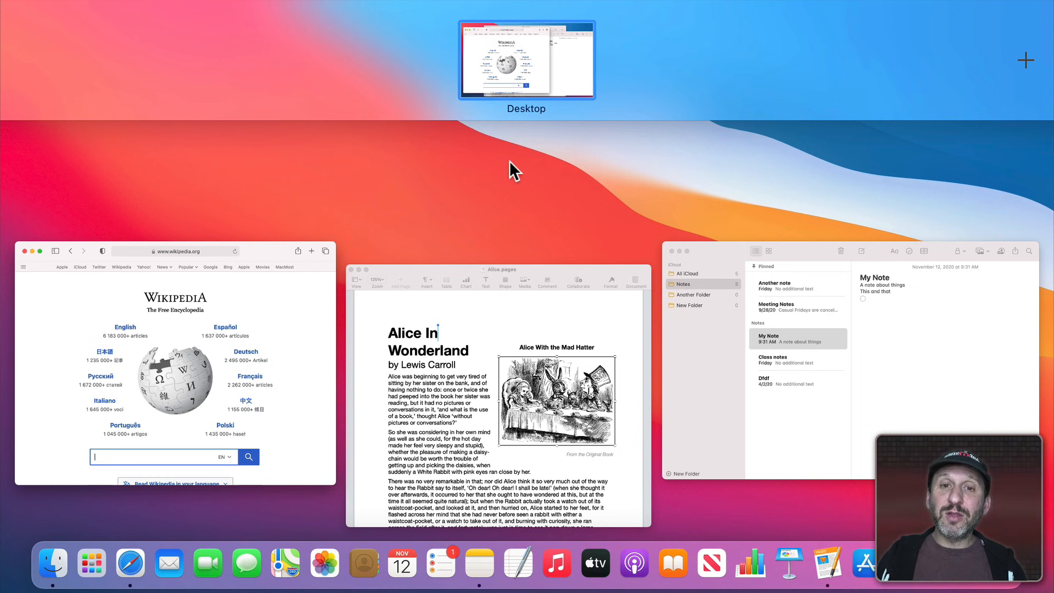
mouse_move(792, 347)
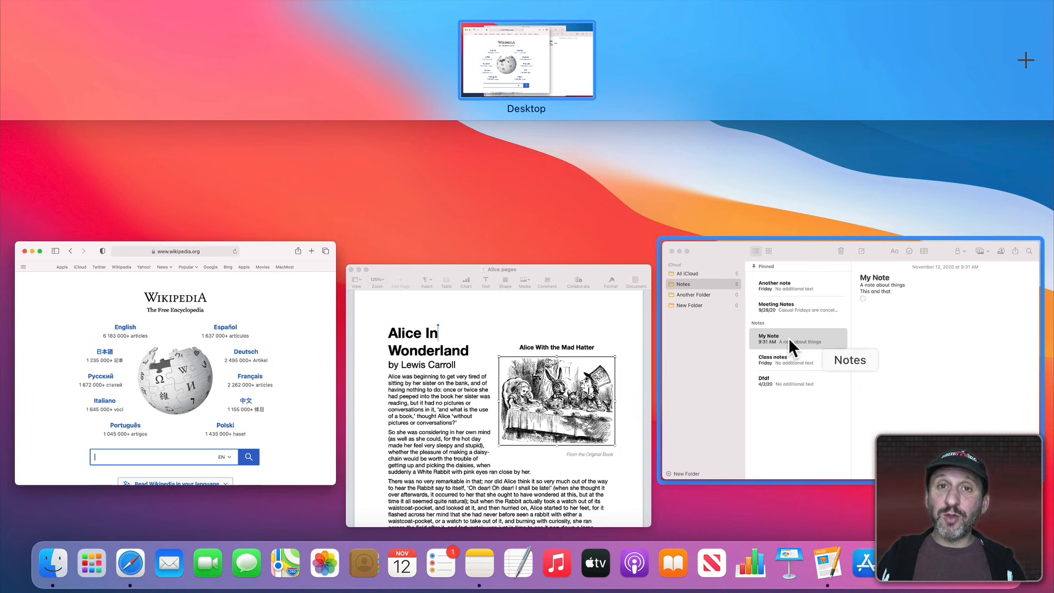
mouse_move(700, 324)
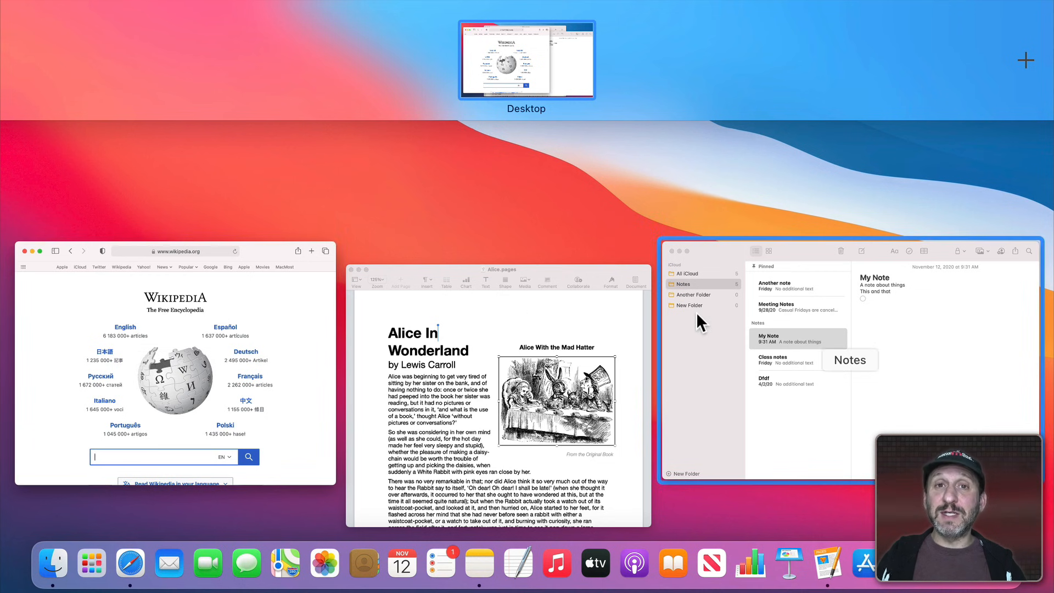
mouse_move(897, 107)
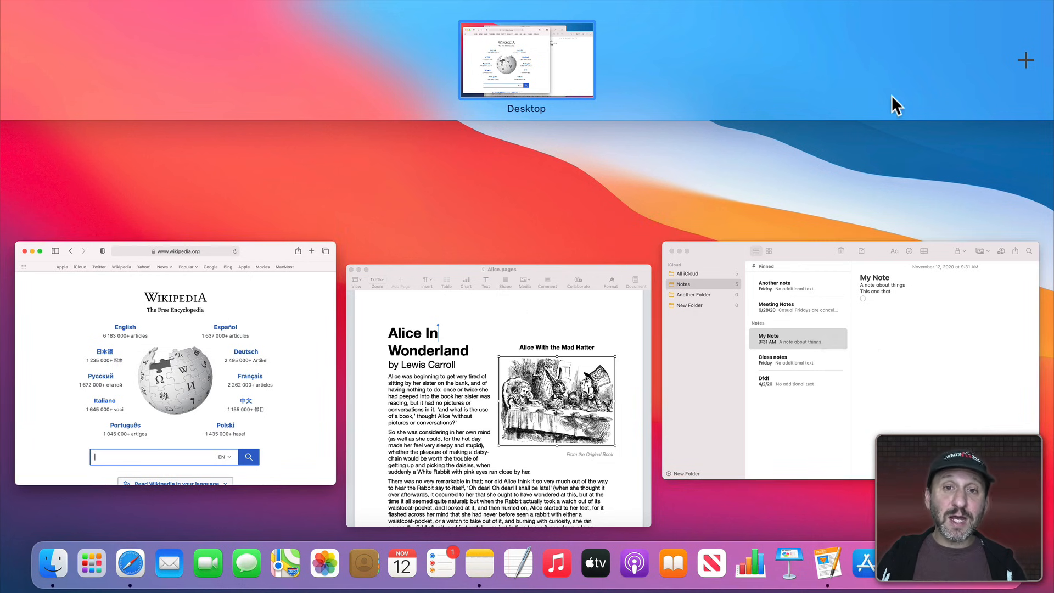
Add Desktop 2, place the Notes window on it and make it the active space.
left_click(1024, 59)
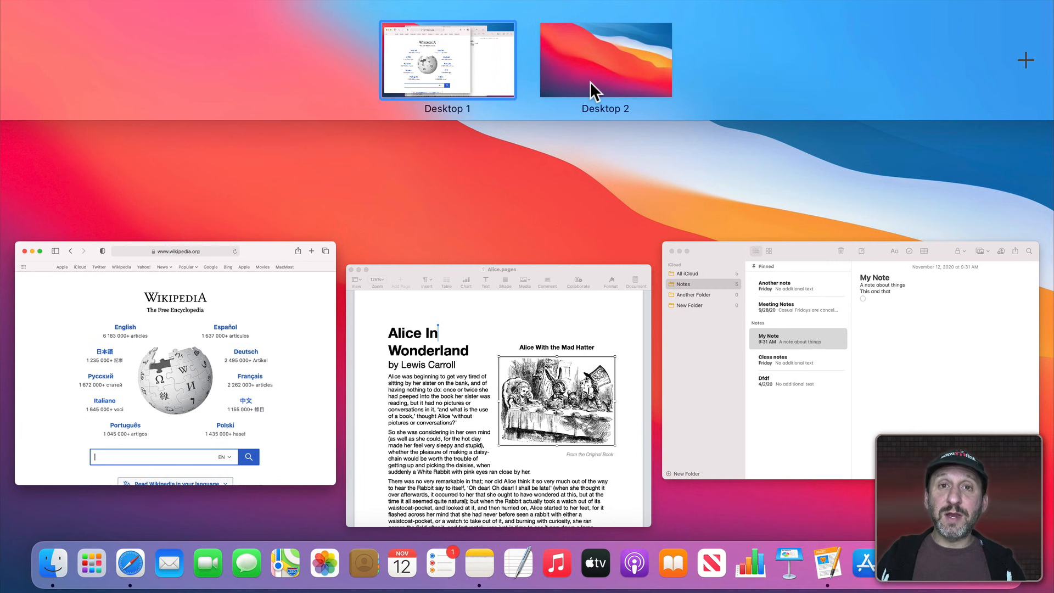
mouse_move(535, 196)
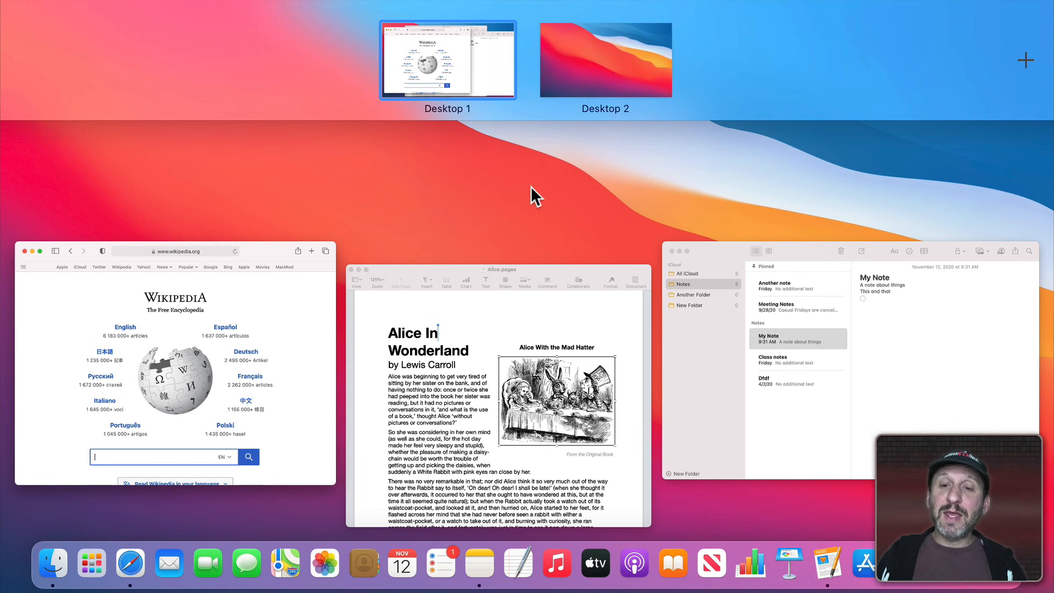
mouse_move(734, 266)
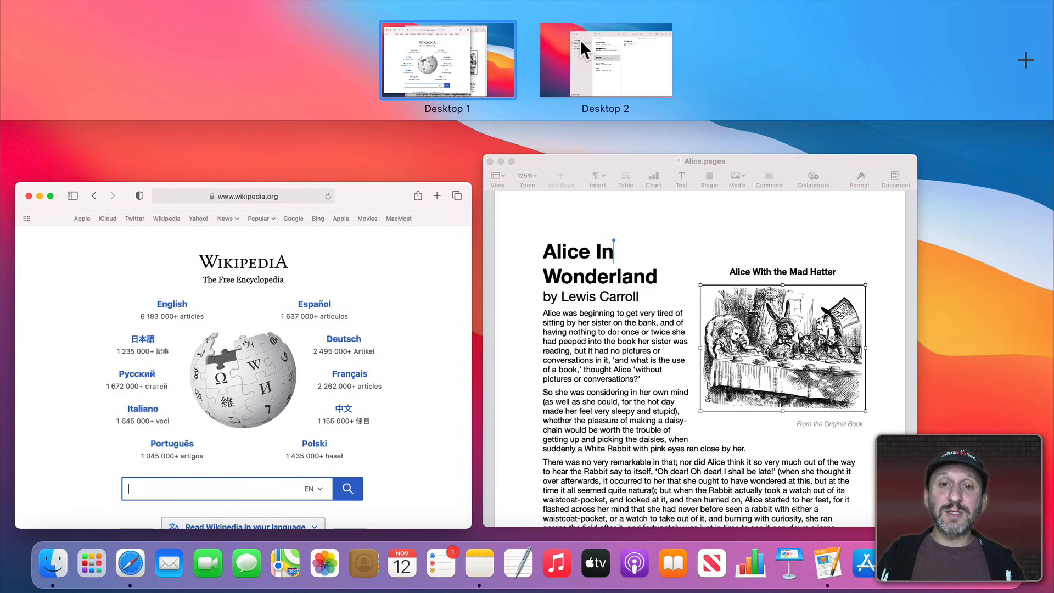
mouse_move(639, 59)
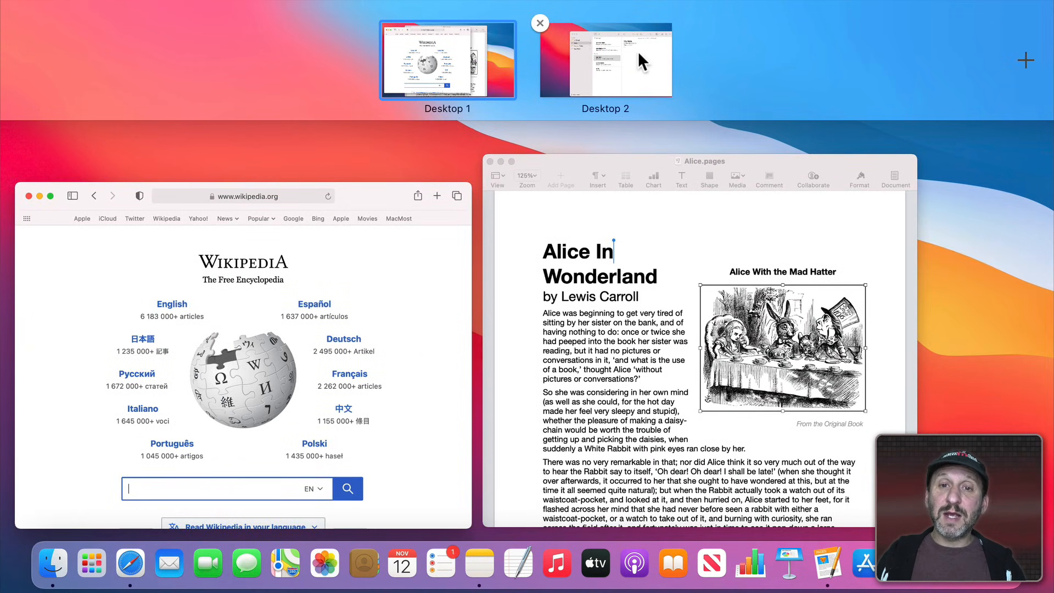
left_click(603, 59)
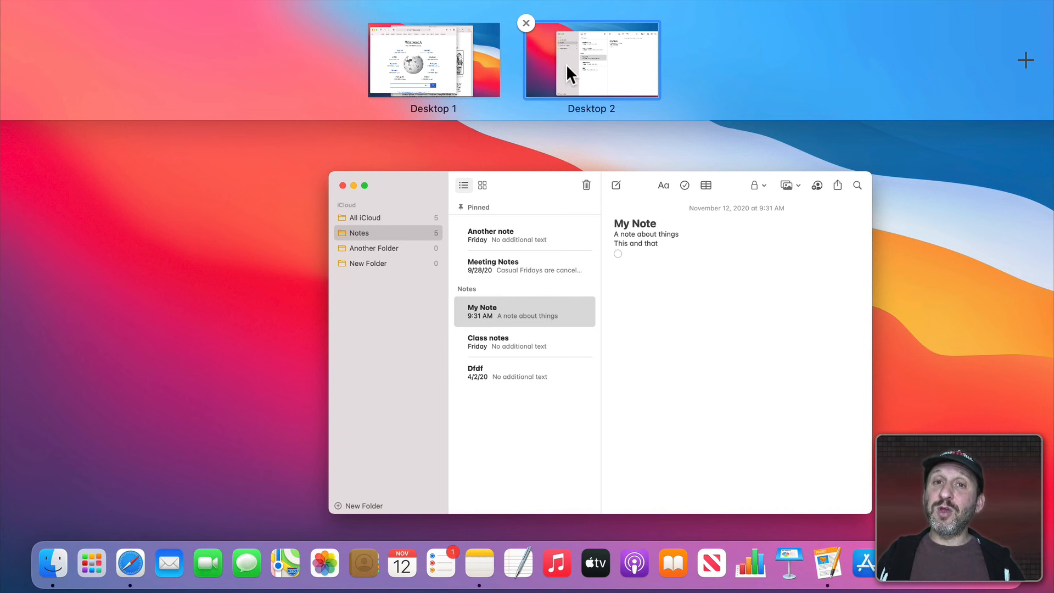
left_click(624, 253)
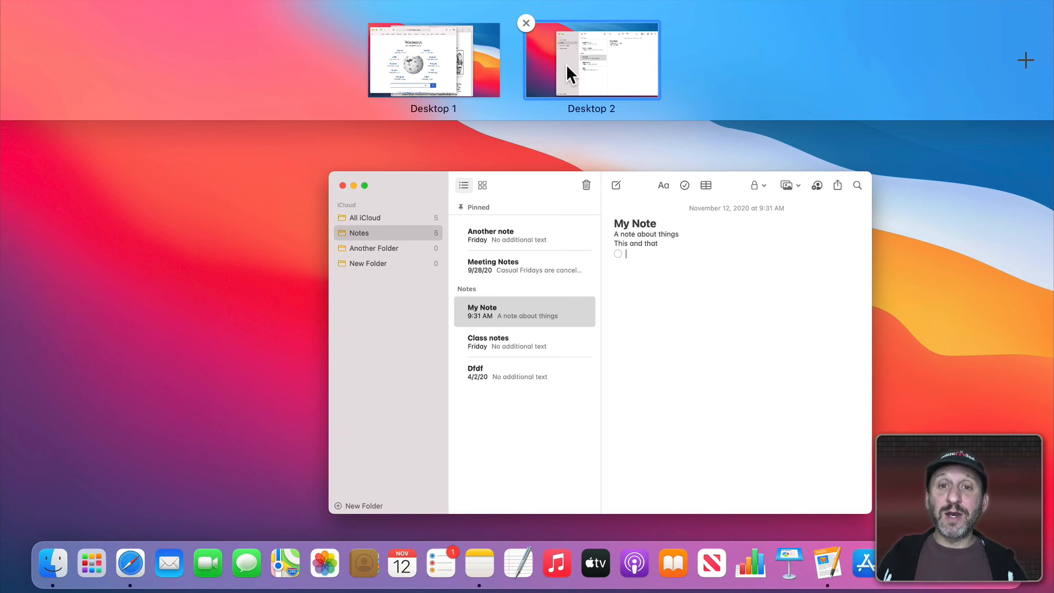
mouse_move(579, 233)
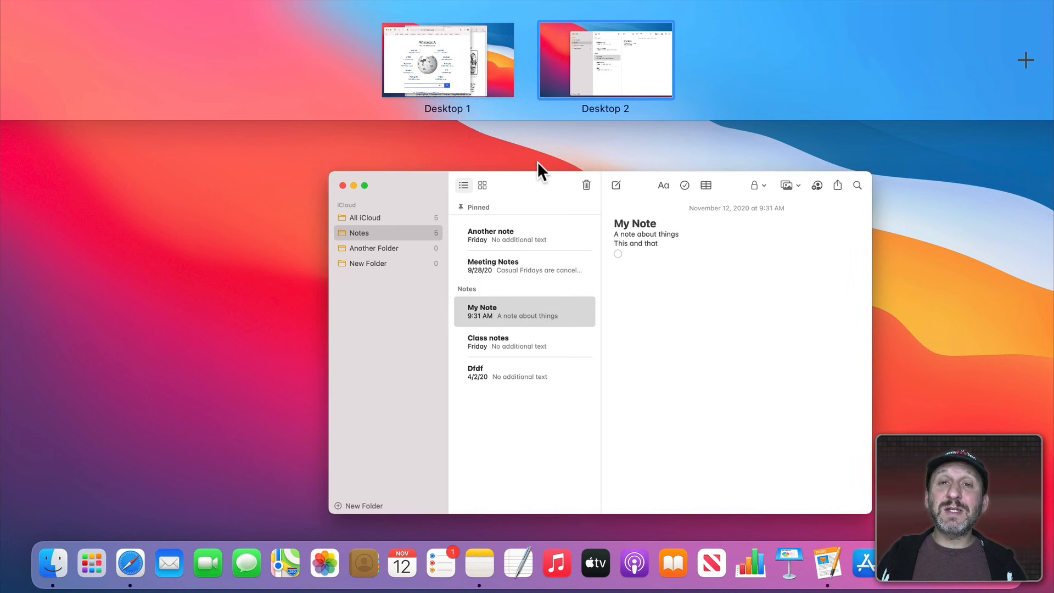
Leave the overview for Notes and put its window into full screen via View > Enter Full Screen.
left_click(603, 59)
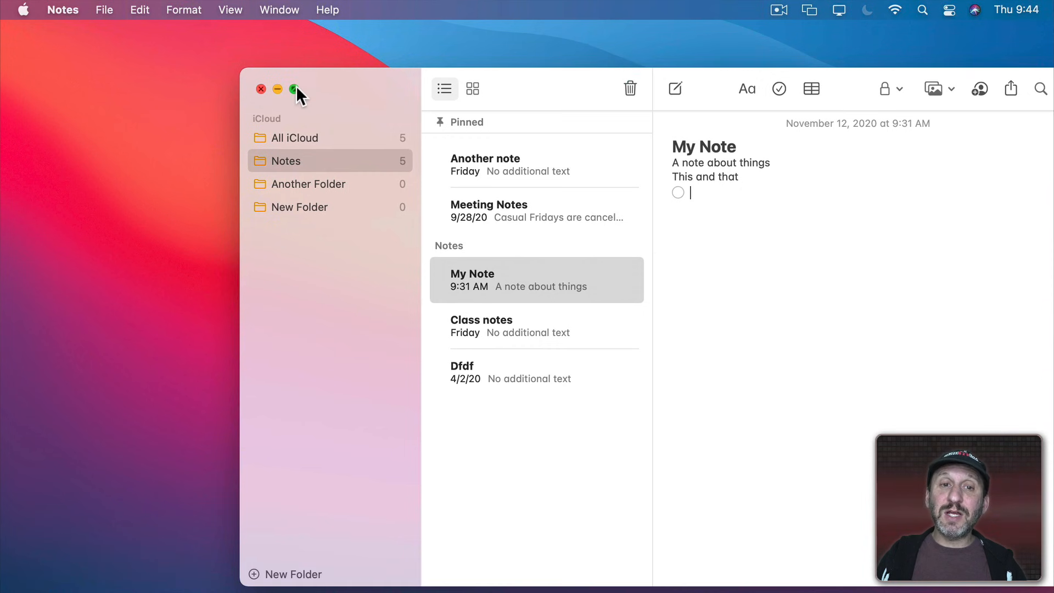
mouse_move(293, 89)
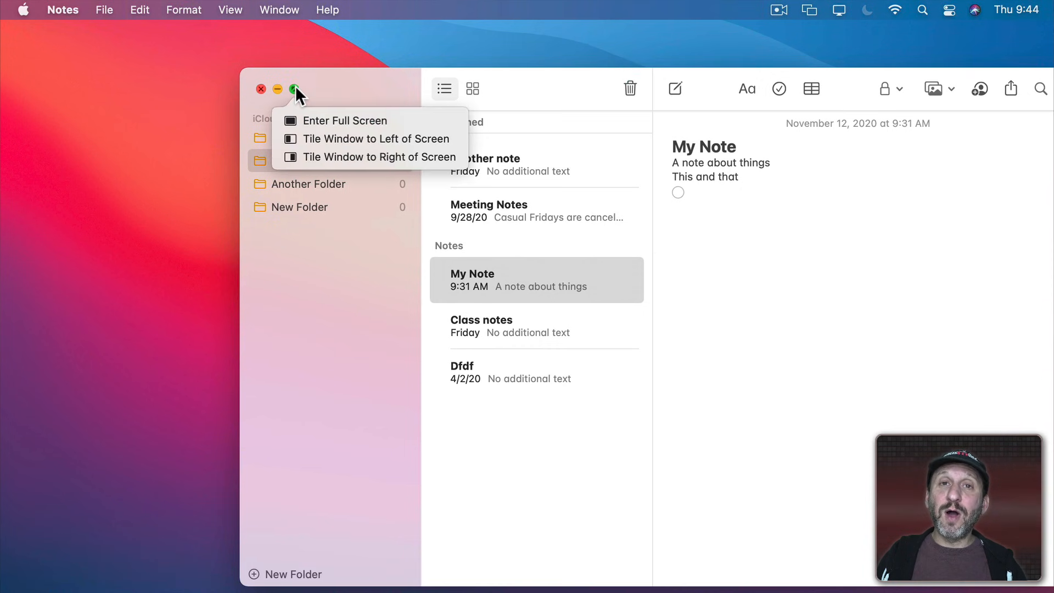
mouse_move(190, 26)
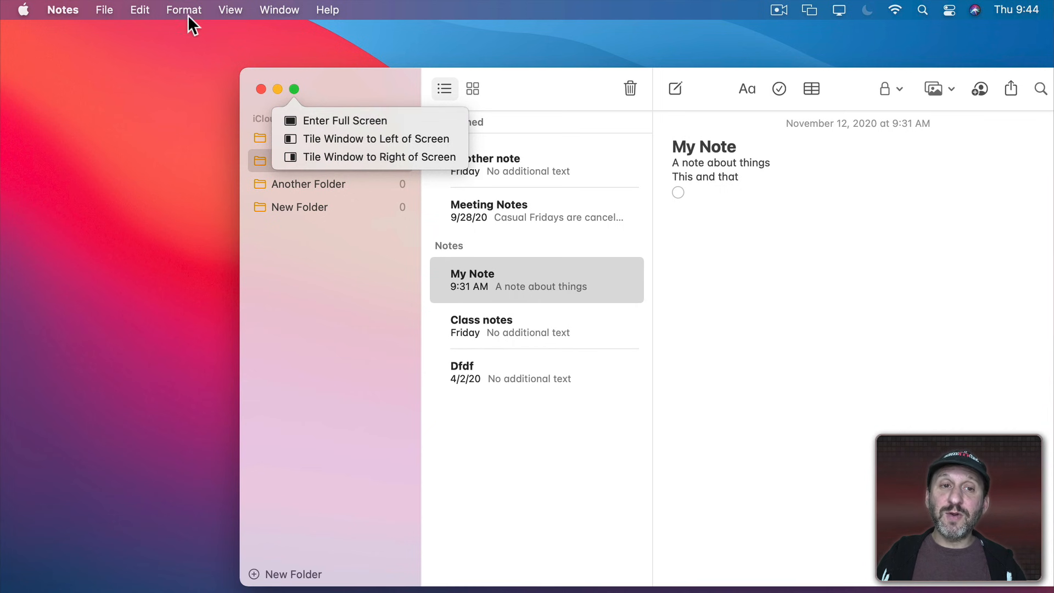
left_click(229, 10)
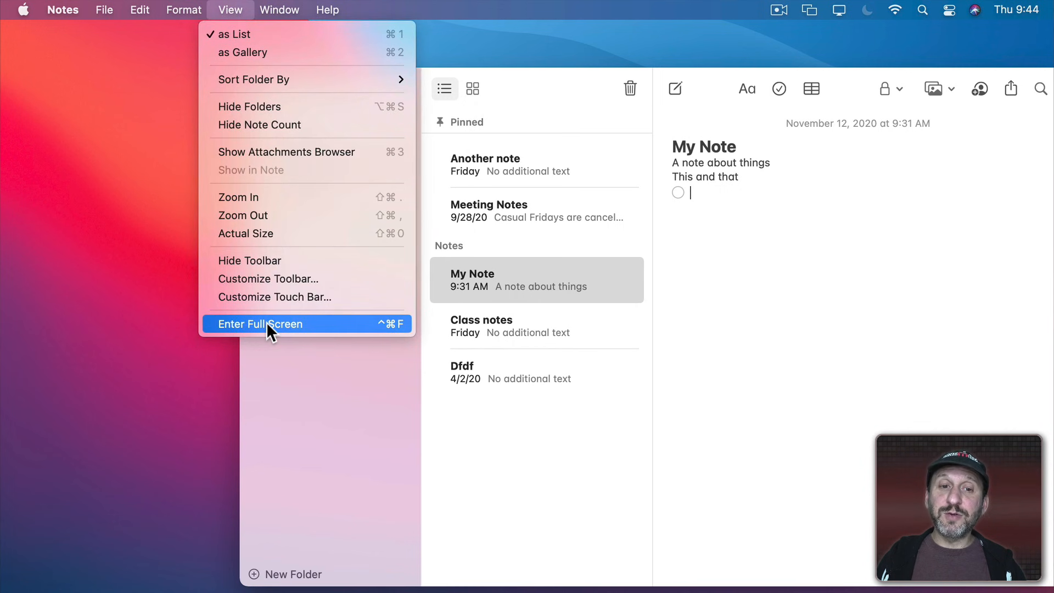
left_click(260, 323)
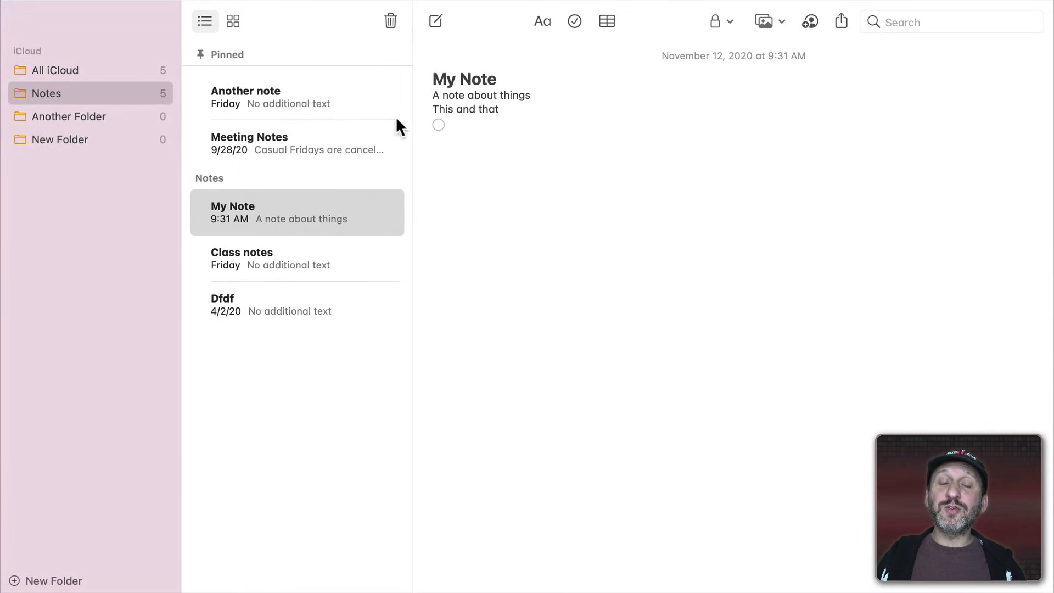
mouse_move(502, 302)
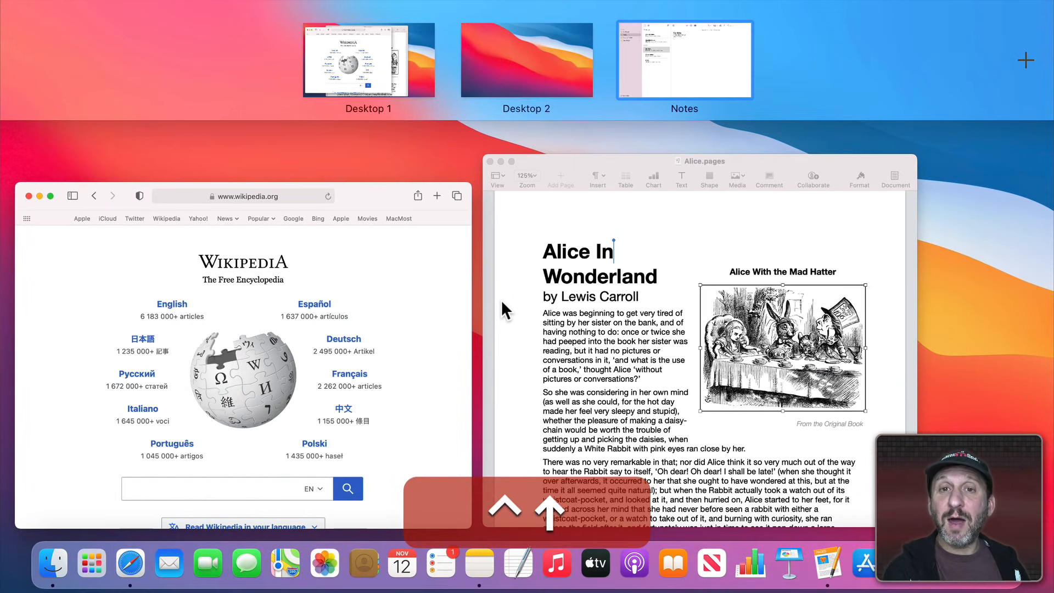
mouse_move(477, 67)
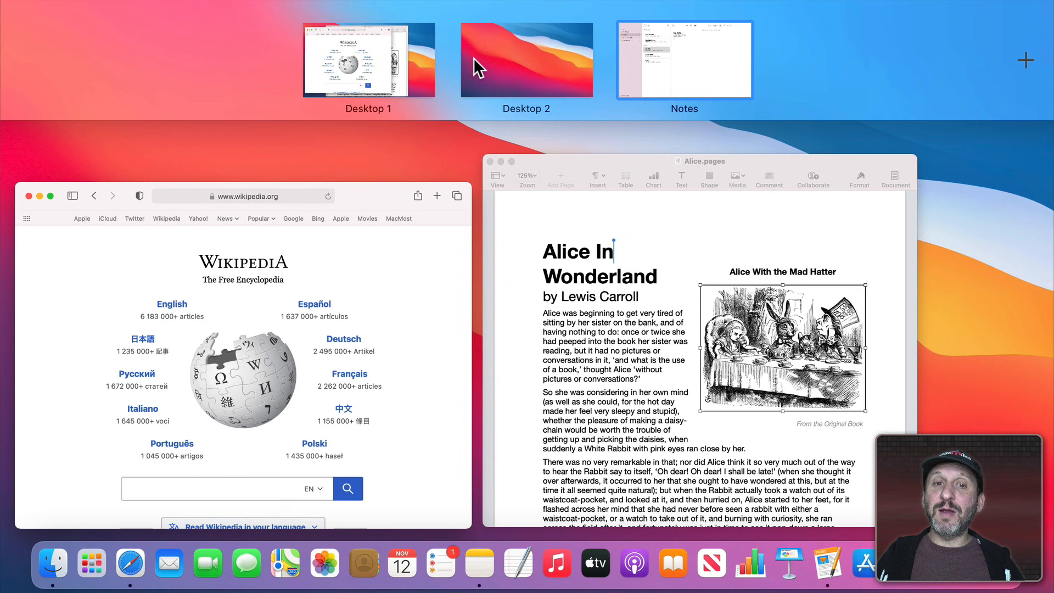
mouse_move(740, 84)
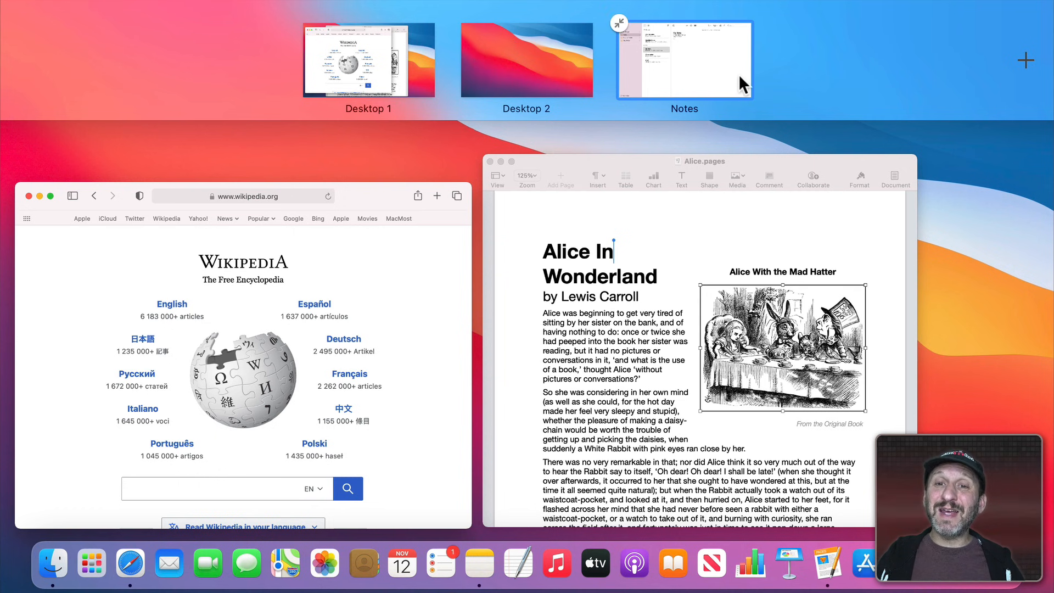
left_click(683, 59)
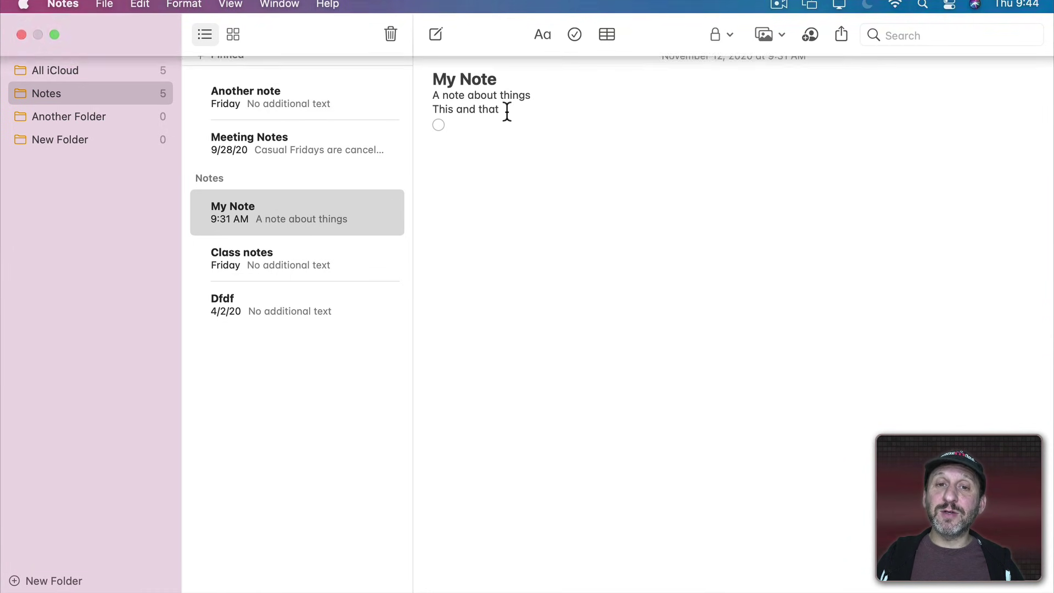
mouse_move(517, 577)
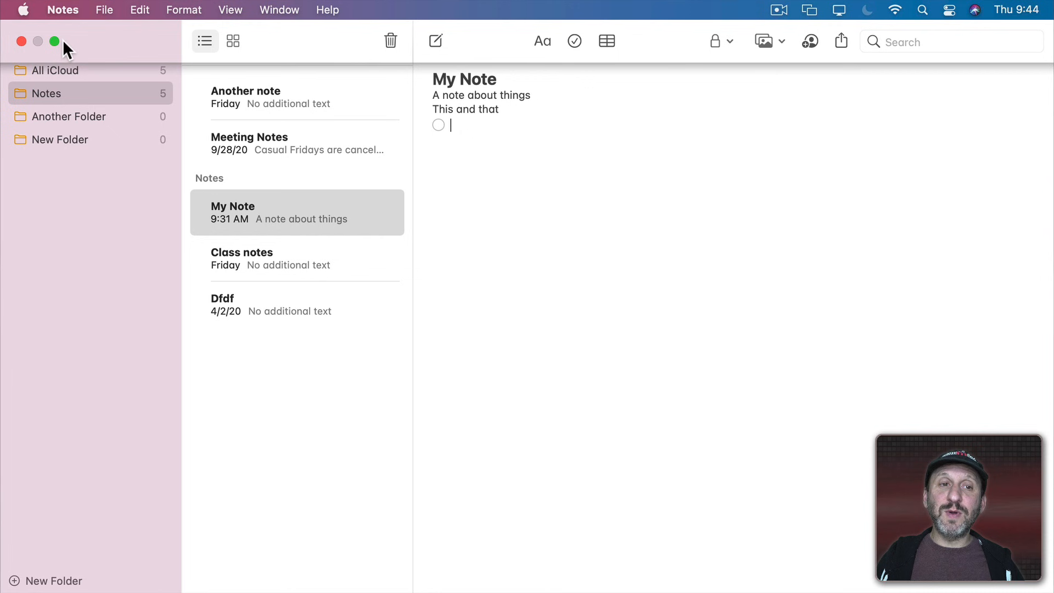
mouse_move(55, 41)
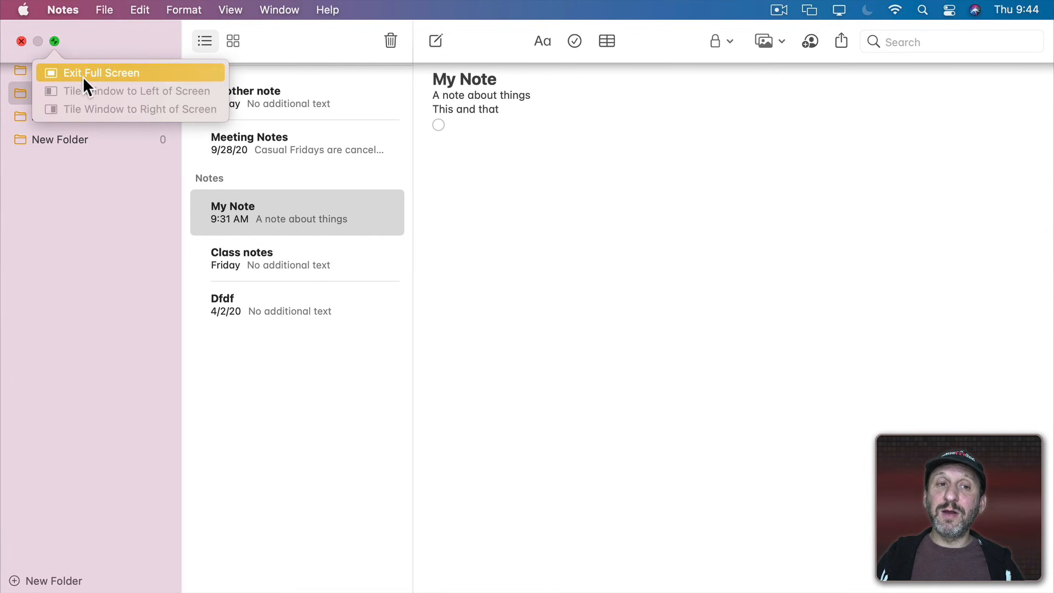
mouse_move(173, 19)
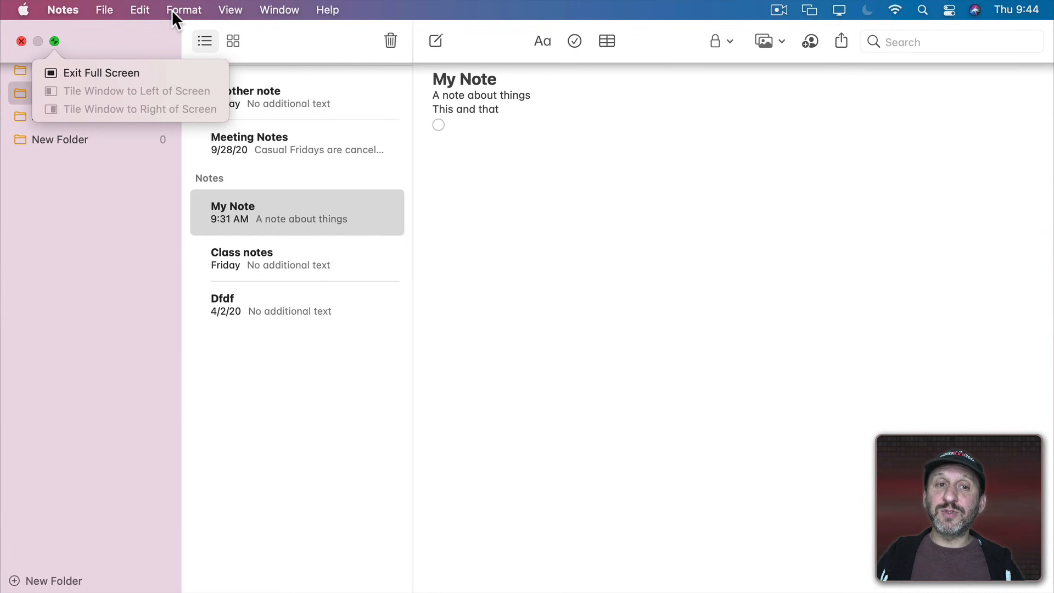
Exit full screen in Notes via the View menu, then return to the spaces overview.
left_click(230, 10)
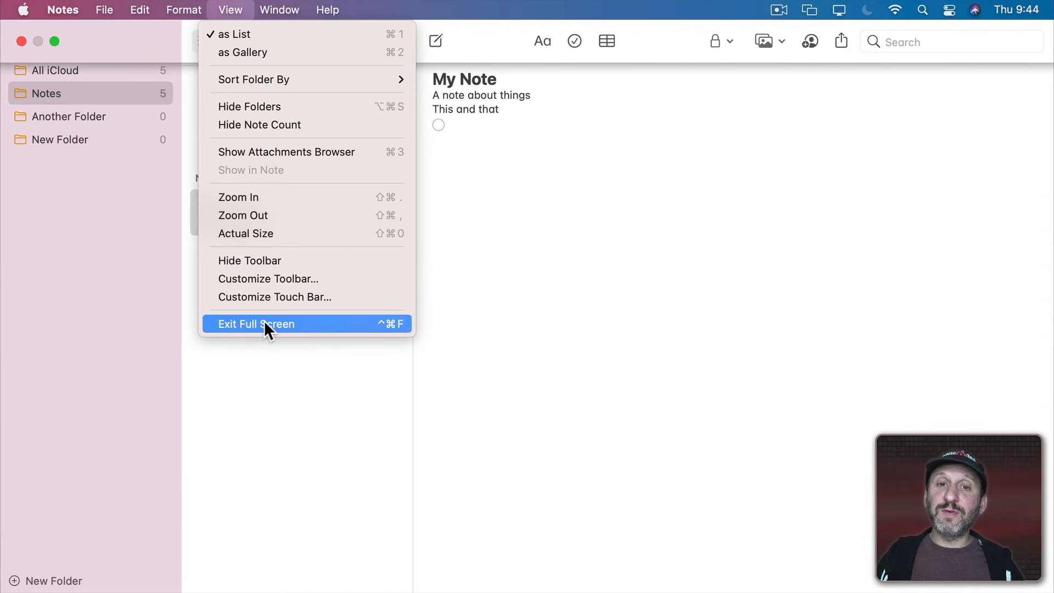
left_click(257, 324)
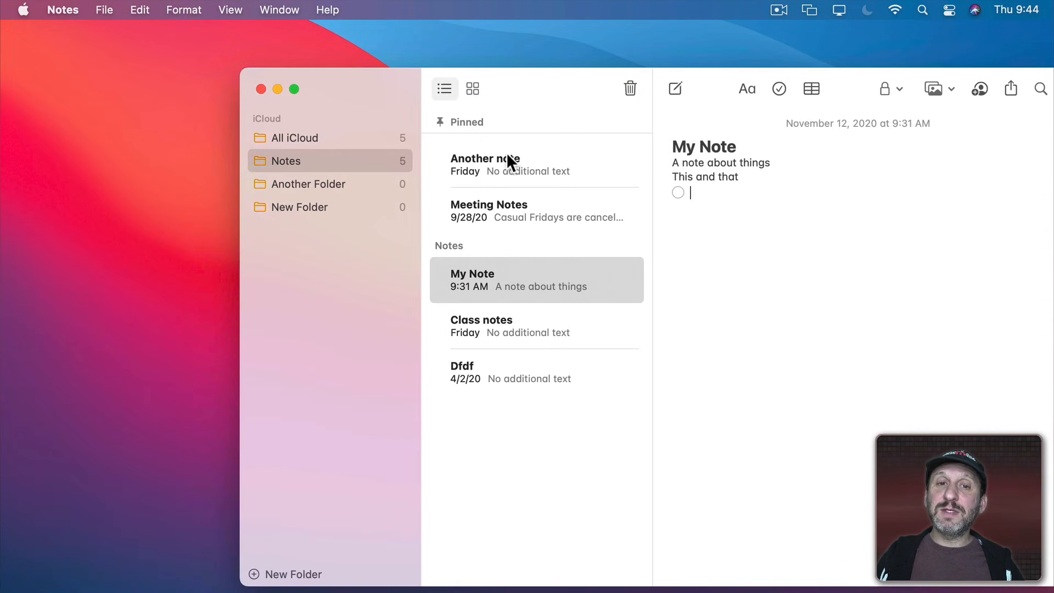
key("ctrl+up")
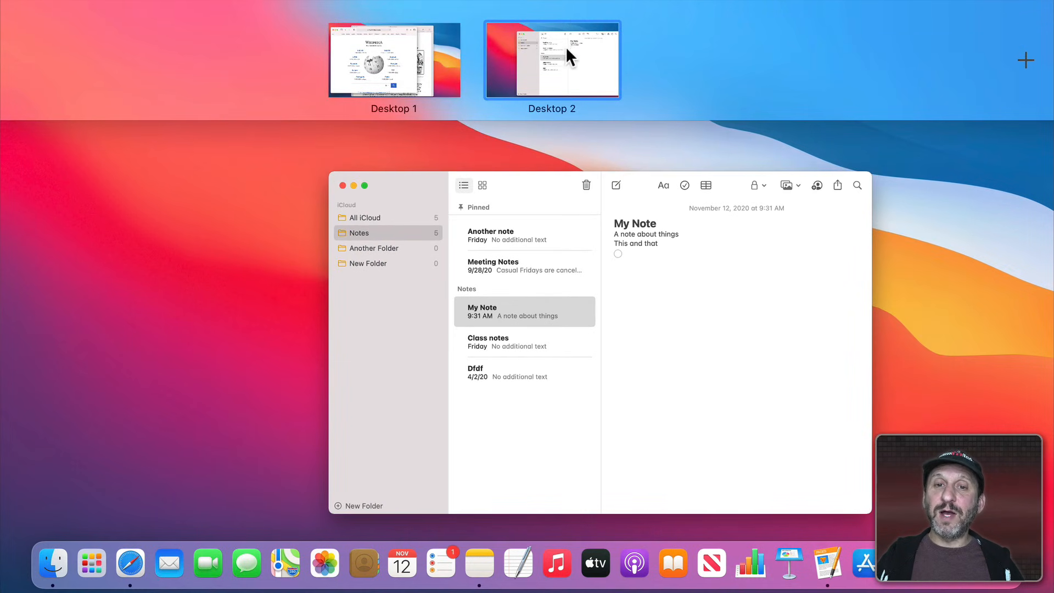
Switch to Desktop 1 holding the Safari Wikipedia window.
left_click(394, 60)
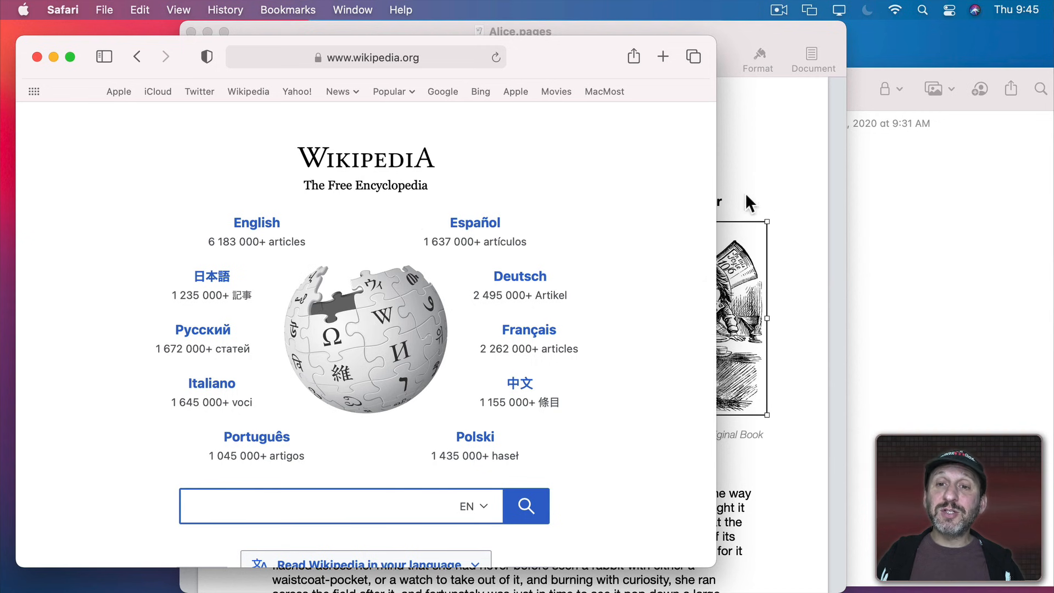
mouse_move(993, 381)
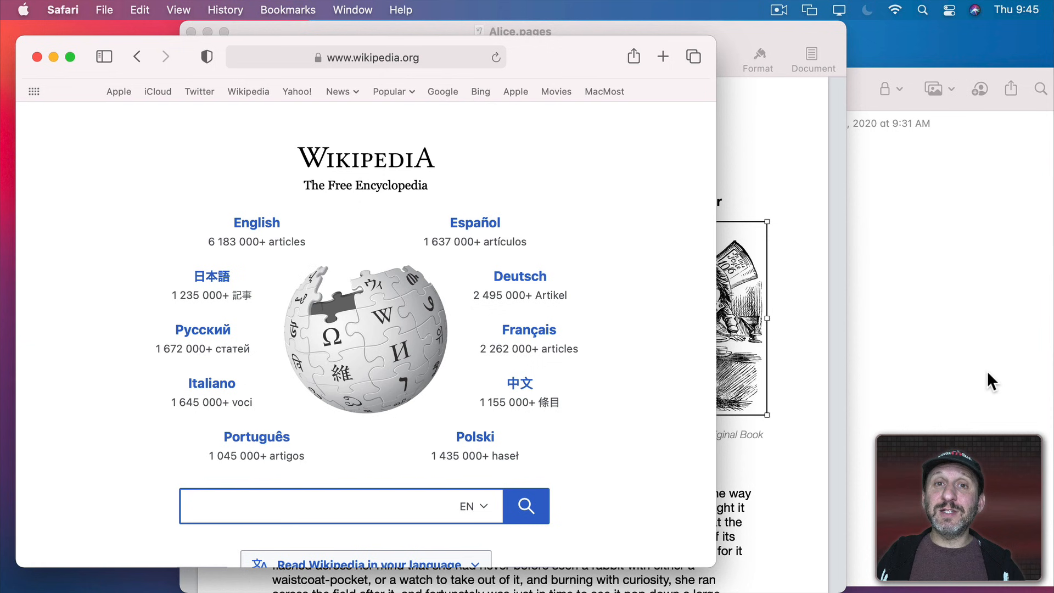
mouse_move(86, 79)
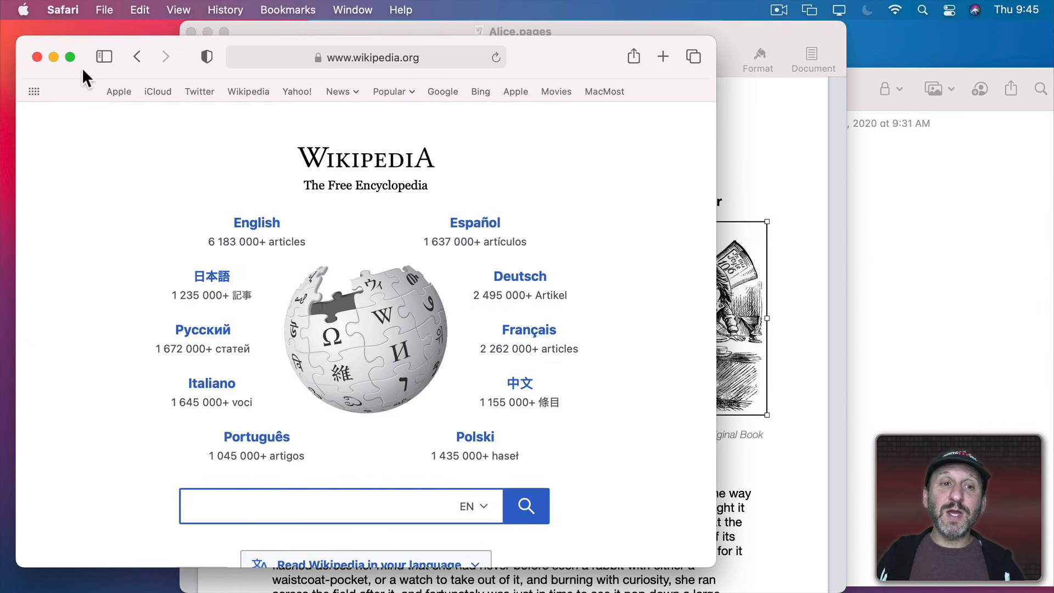
mouse_move(69, 56)
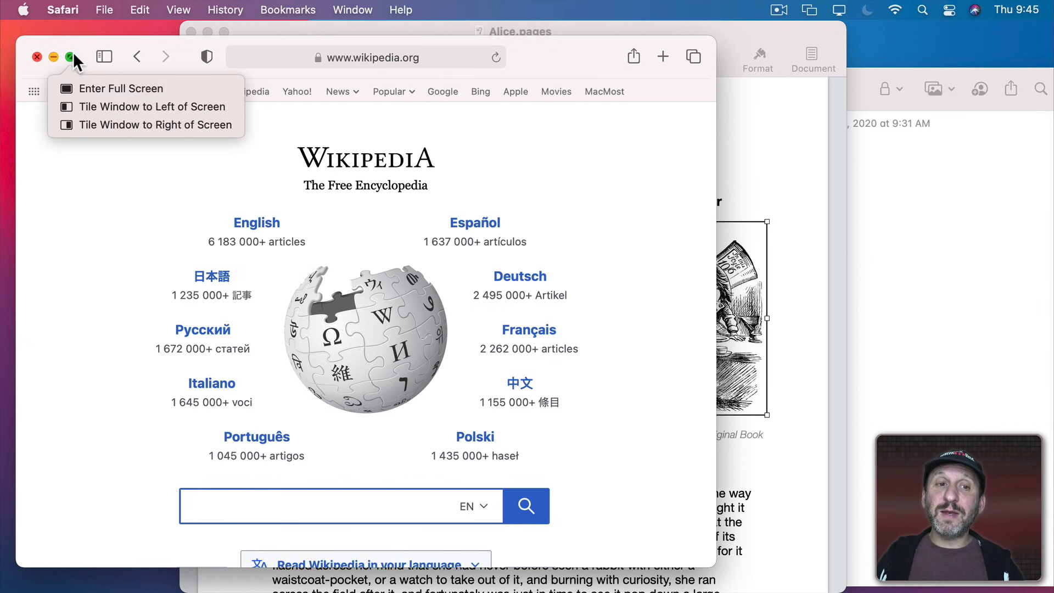
mouse_move(104, 106)
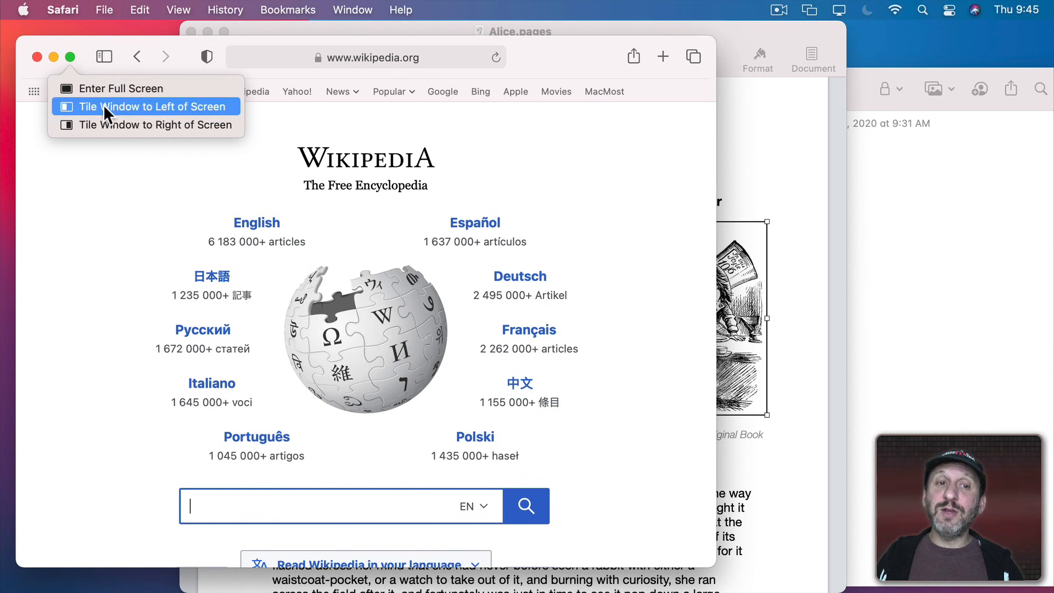
mouse_move(111, 126)
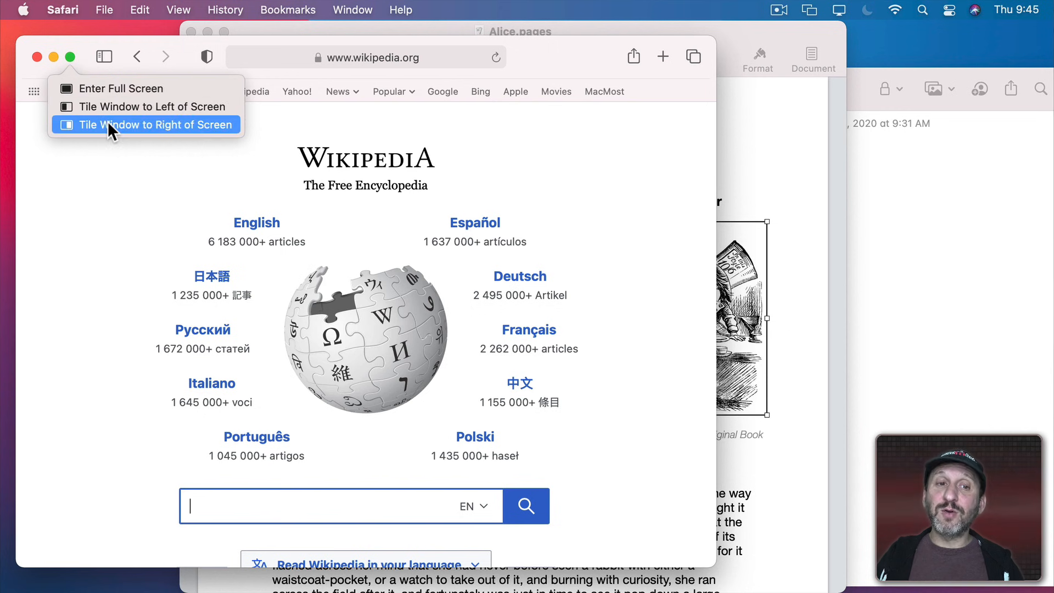
Tile Safari's Wikipedia window to the left half and fill the right half with Notes.
left_click(352, 10)
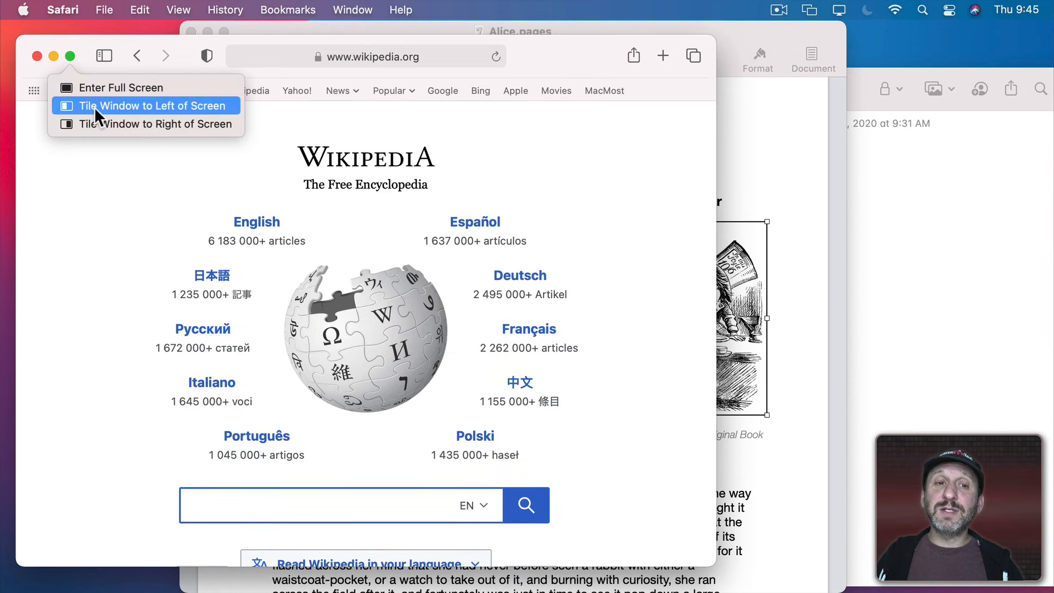
left_click(151, 105)
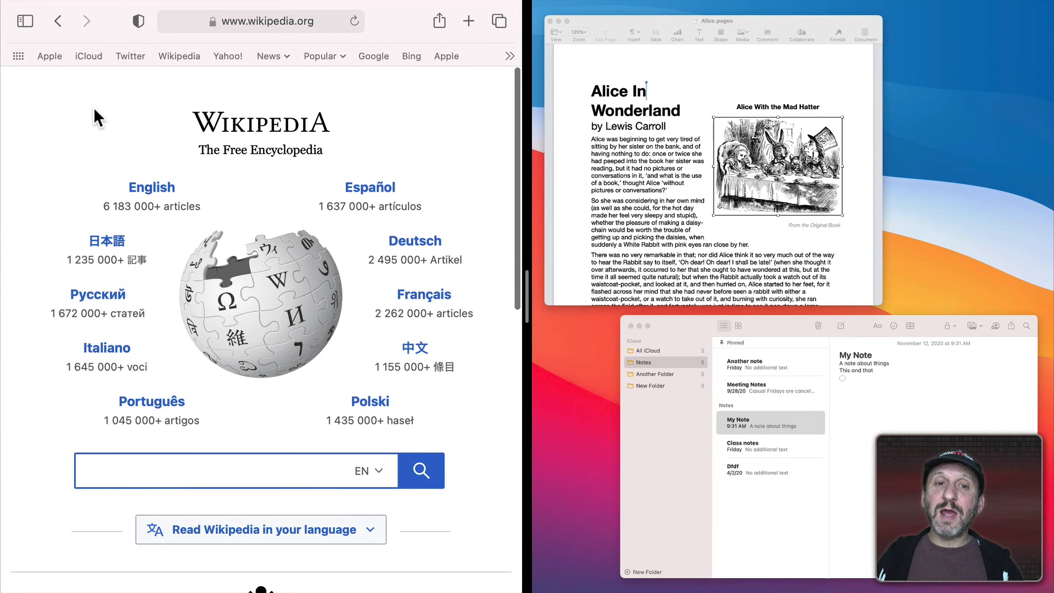
mouse_move(225, 185)
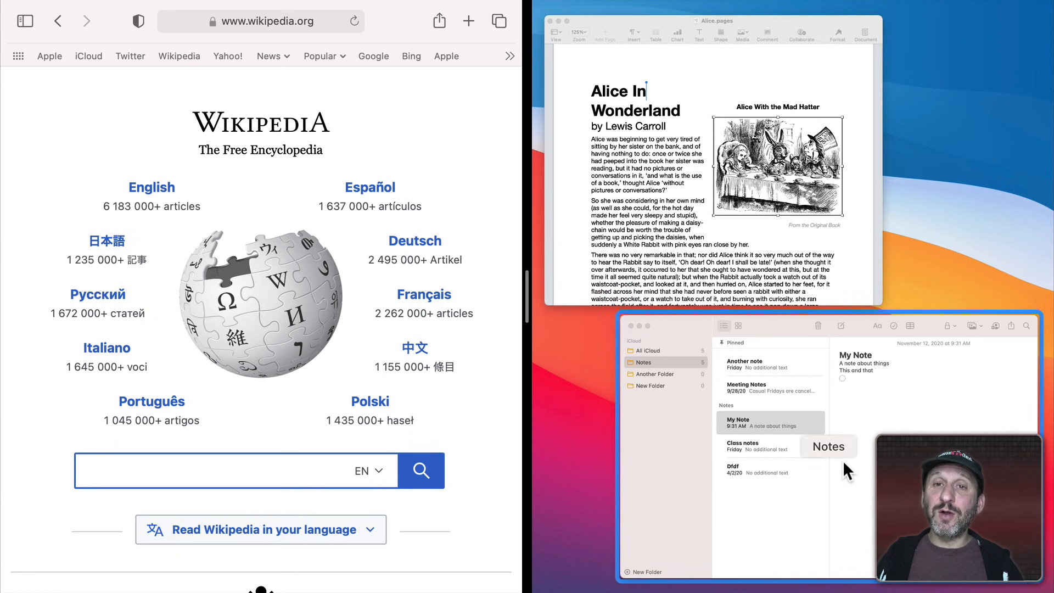
left_click(235, 471)
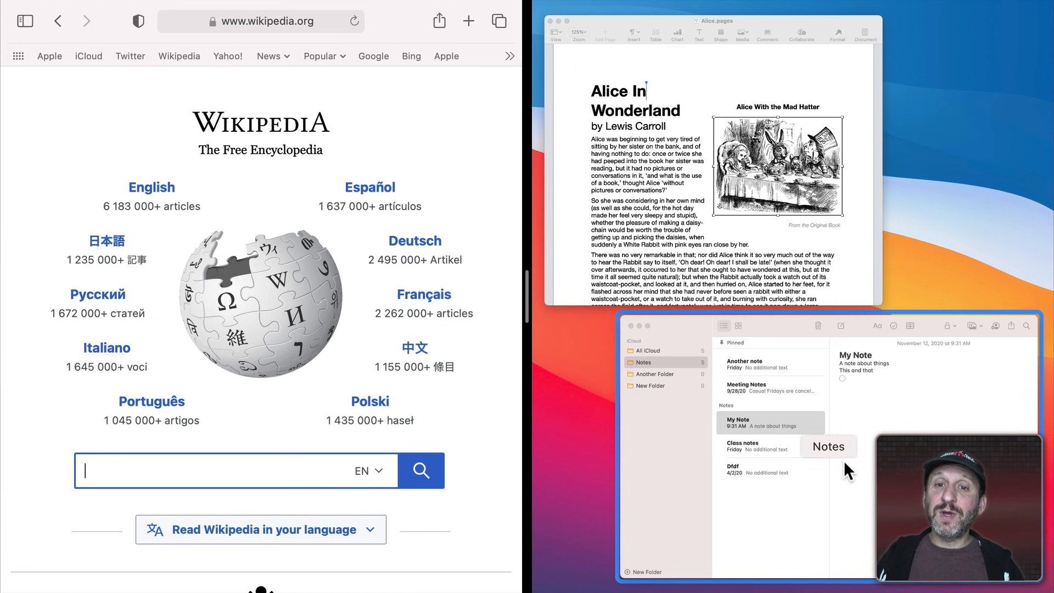
mouse_move(937, 429)
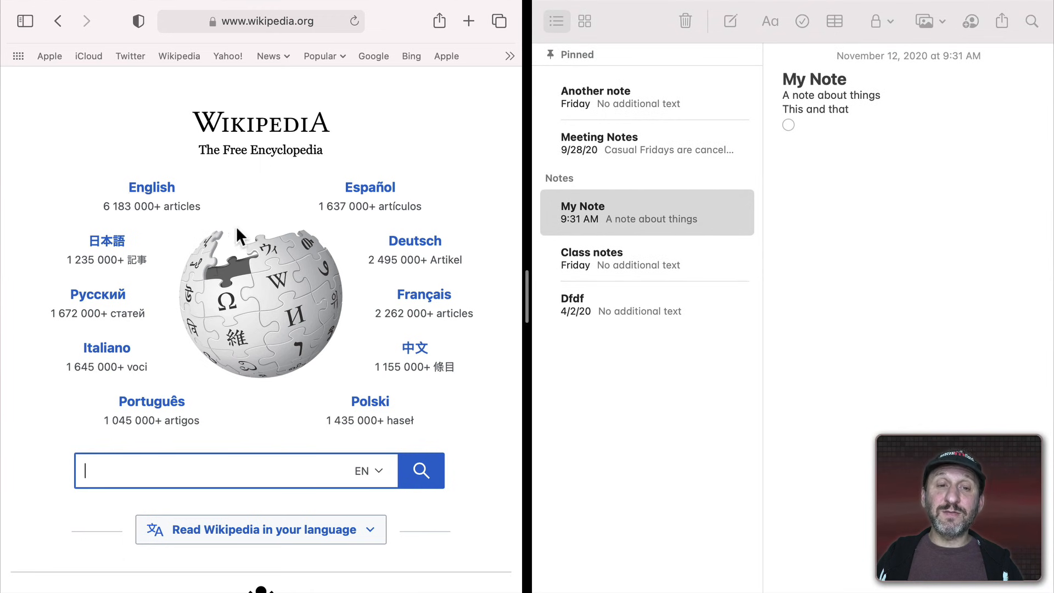
mouse_move(679, 179)
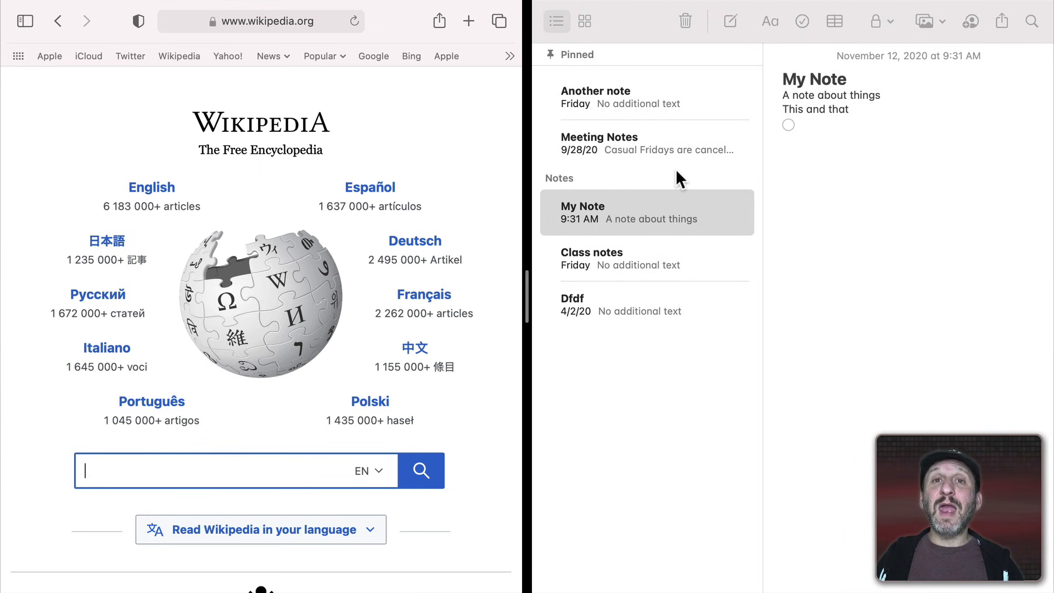
mouse_move(908, 252)
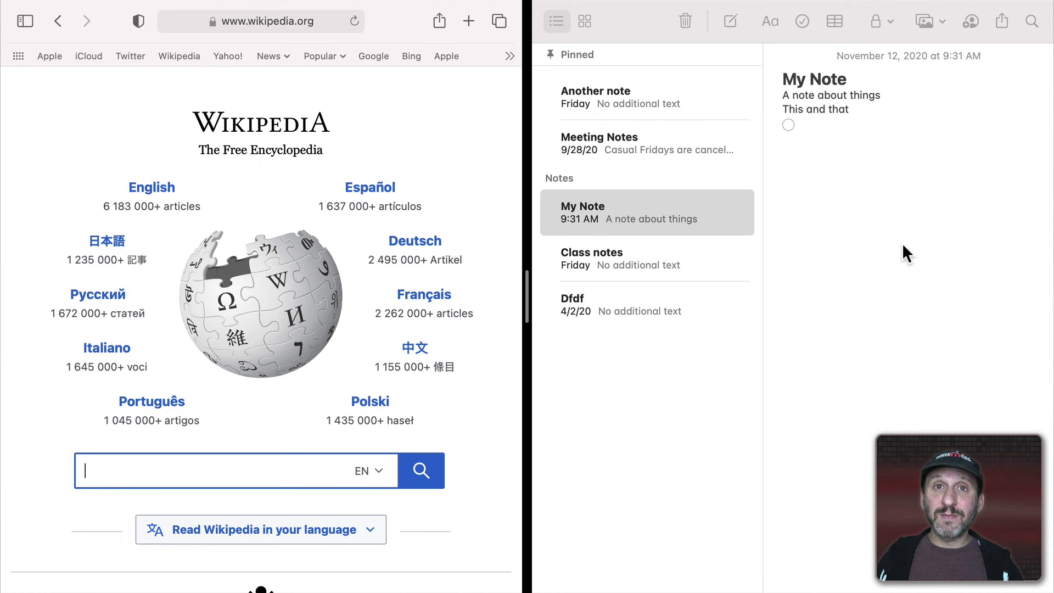
mouse_move(394, 150)
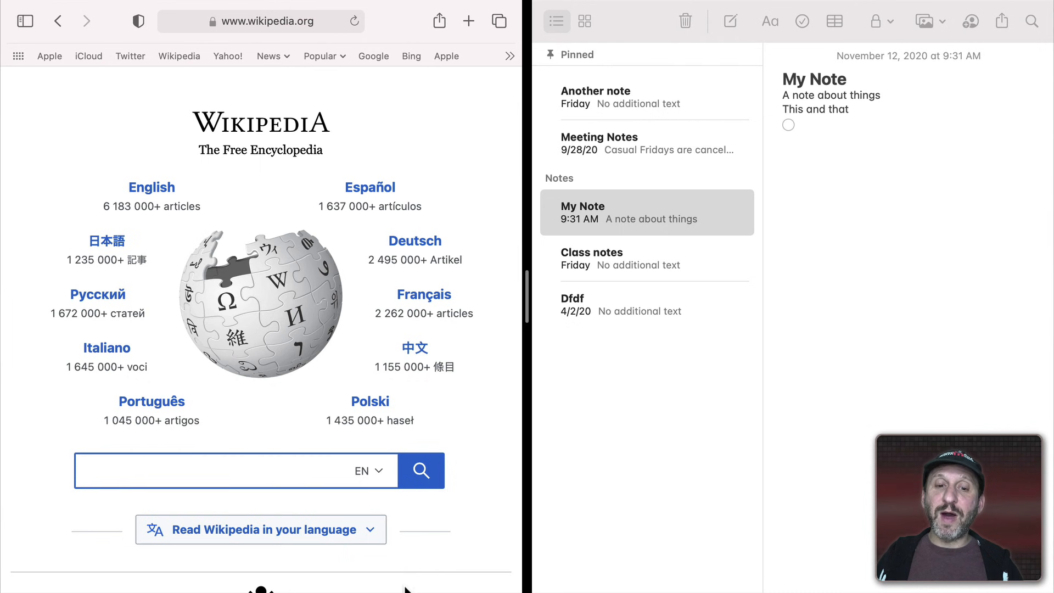
mouse_move(523, 318)
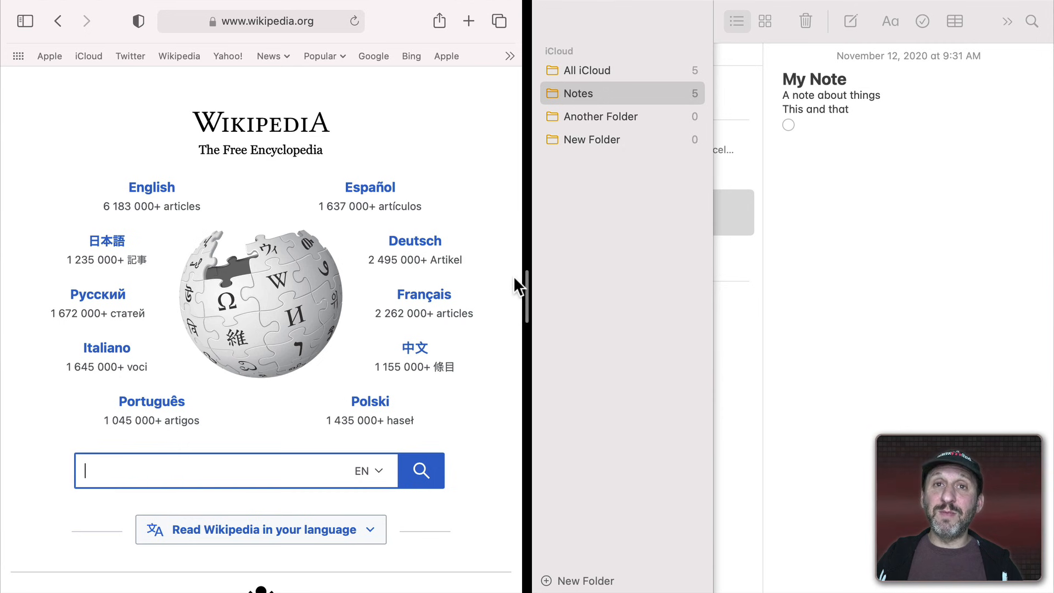
mouse_move(319, 245)
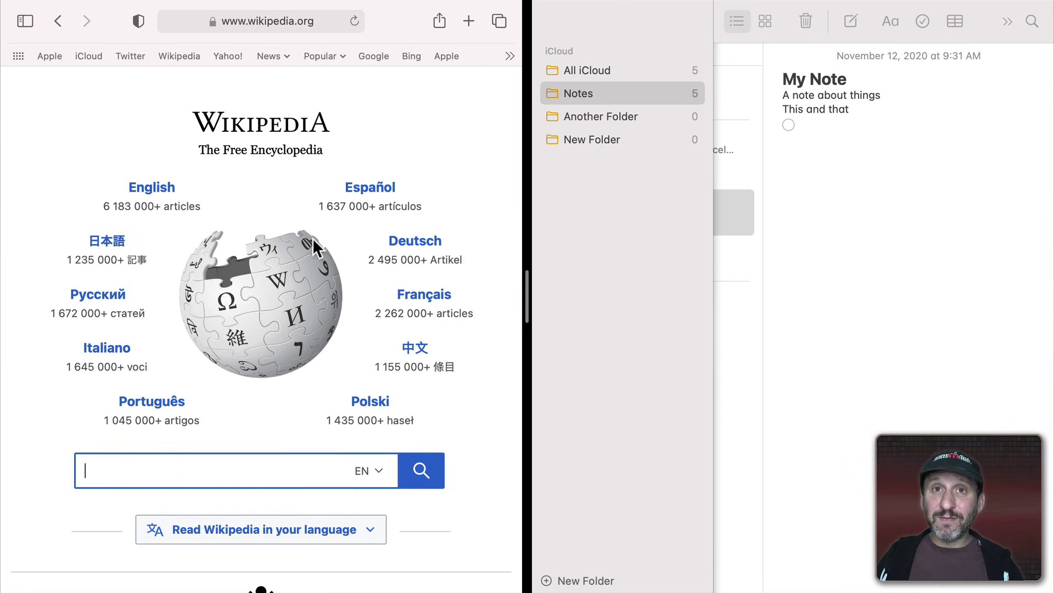
mouse_move(205, 299)
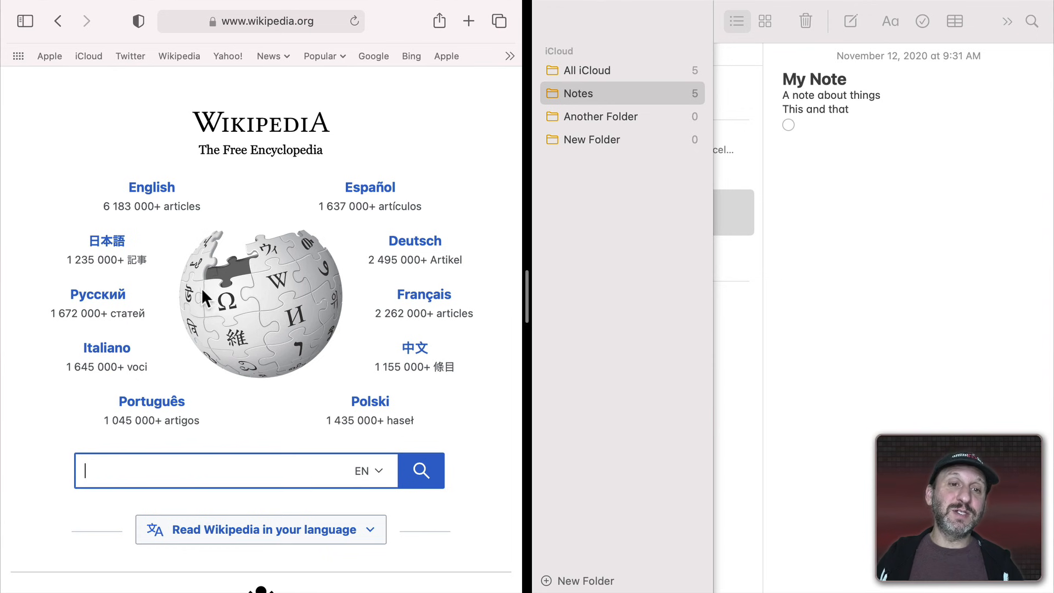
mouse_move(262, 335)
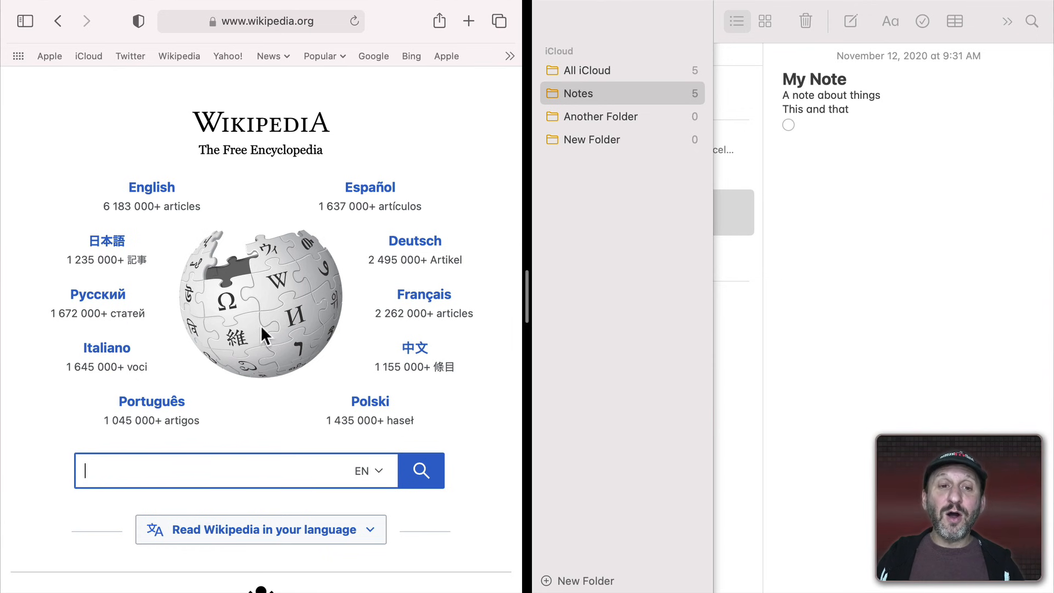
mouse_move(880, 361)
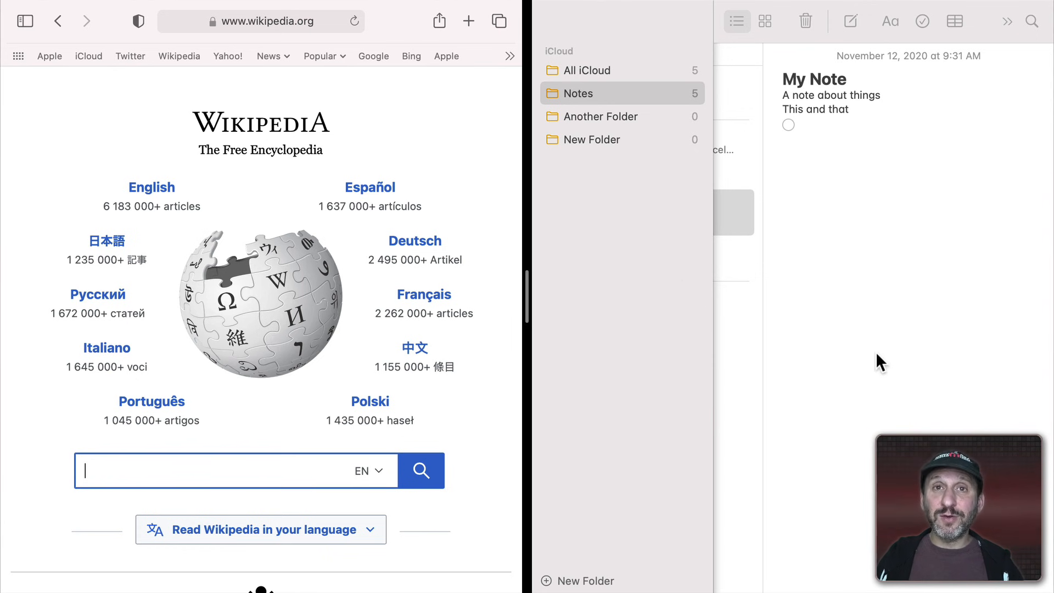
mouse_move(696, 254)
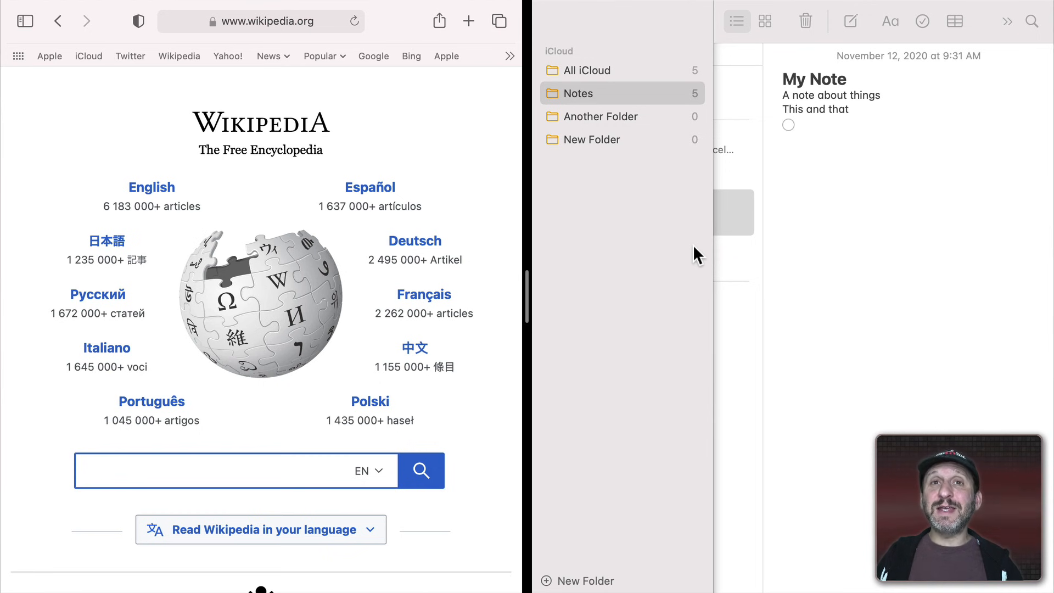
mouse_move(557, 31)
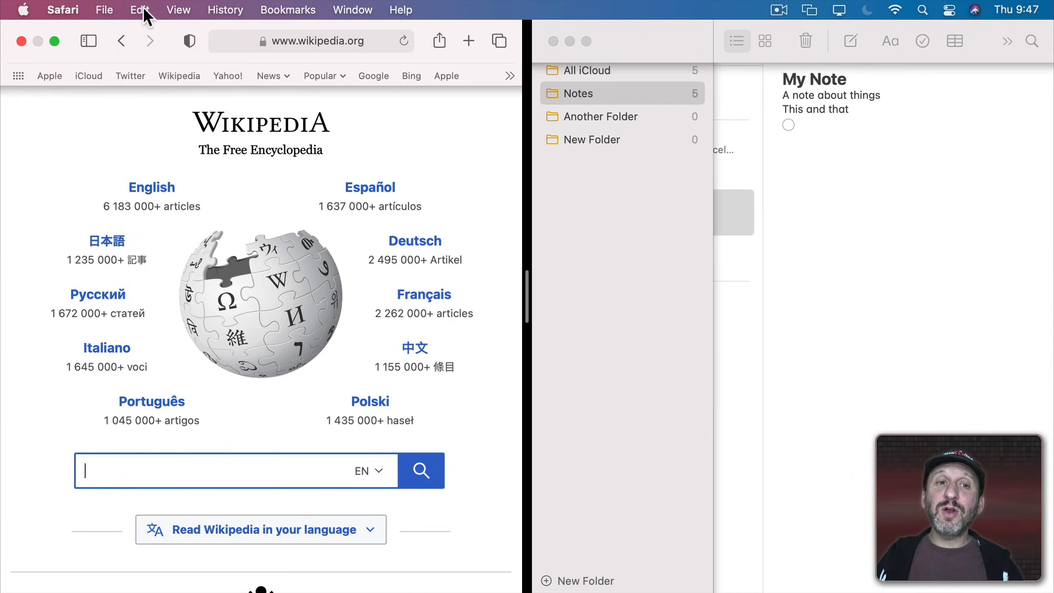
Exit full screen in Safari via the View menu so it leaves the split view.
left_click(178, 10)
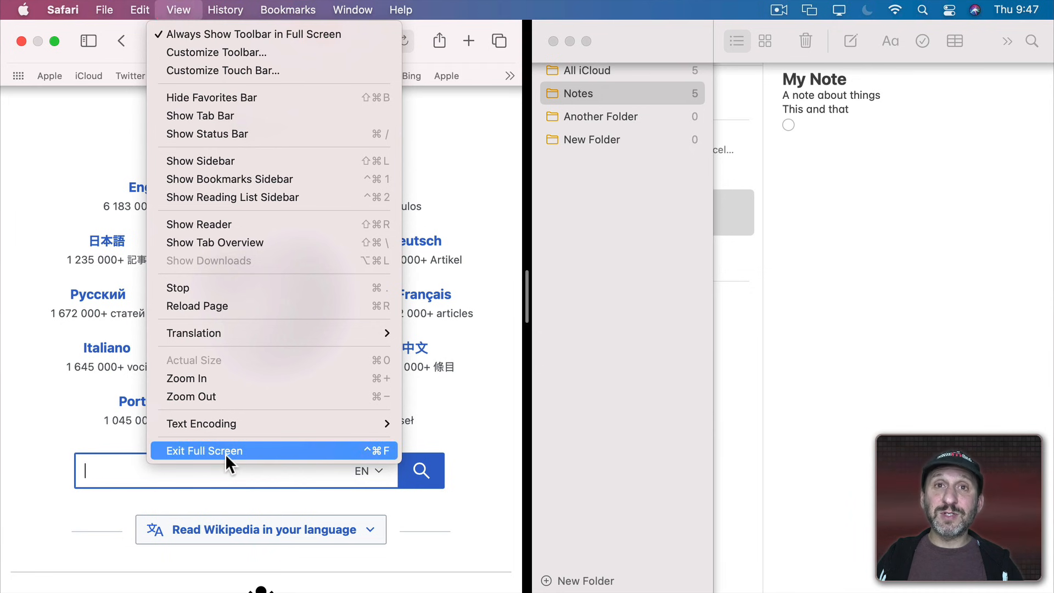
left_click(204, 450)
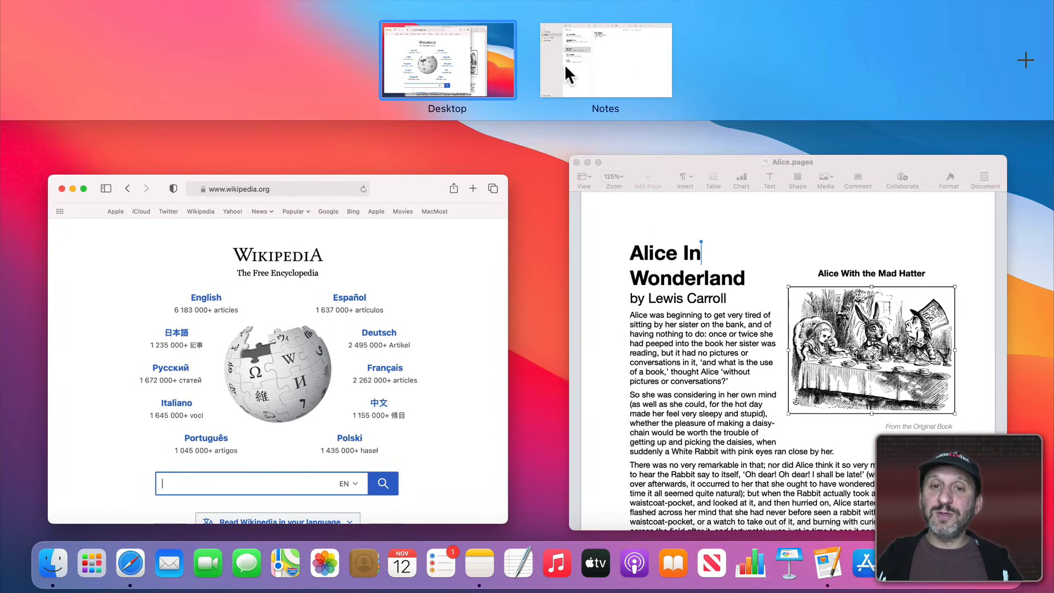
Break apart the Safari & Notes split space so both windows return to the single Desktop.
left_click(604, 59)
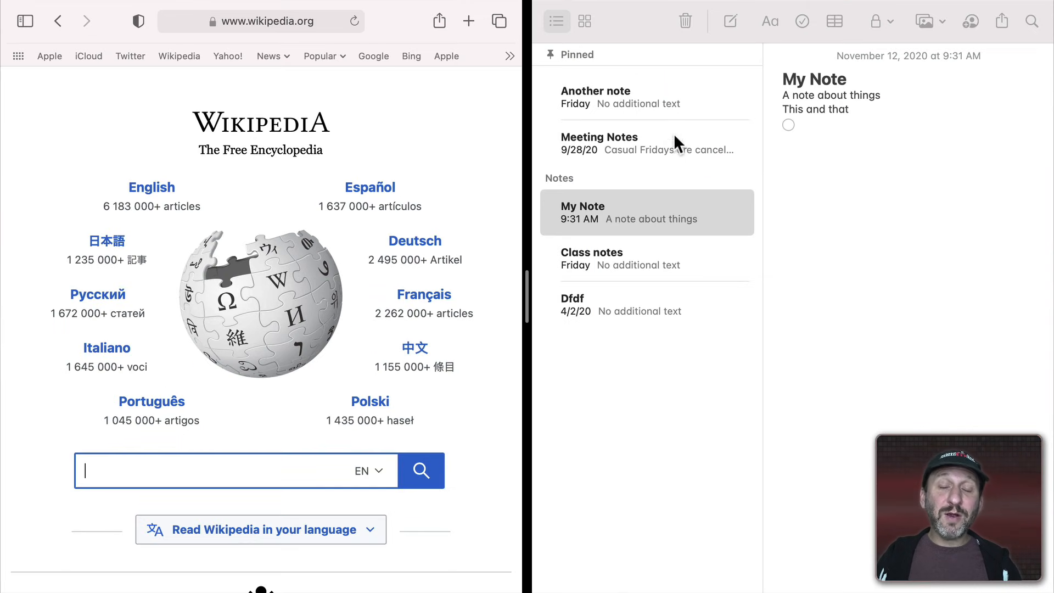
mouse_move(675, 183)
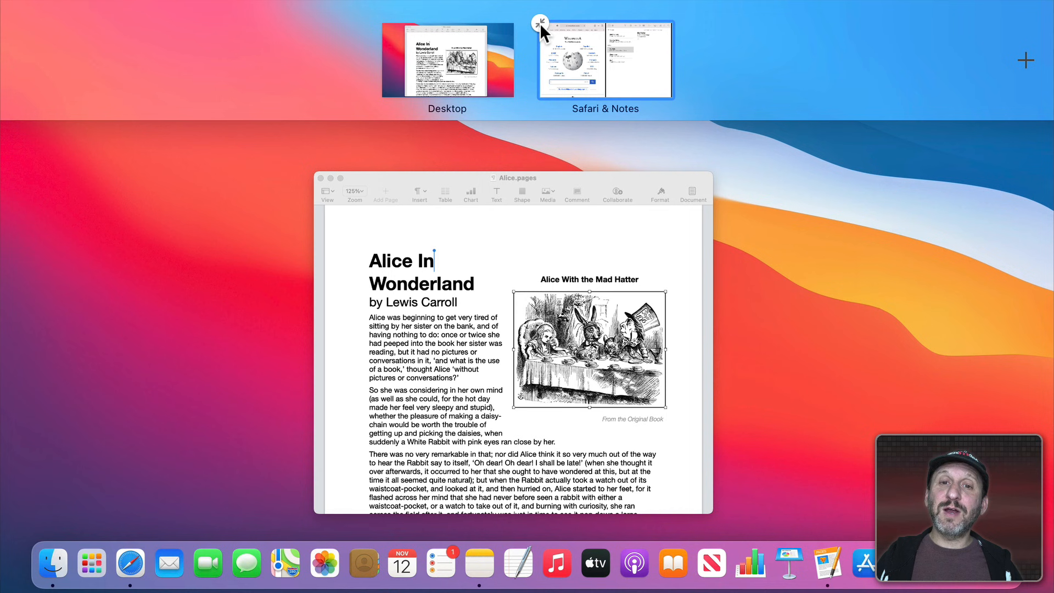
left_click(541, 22)
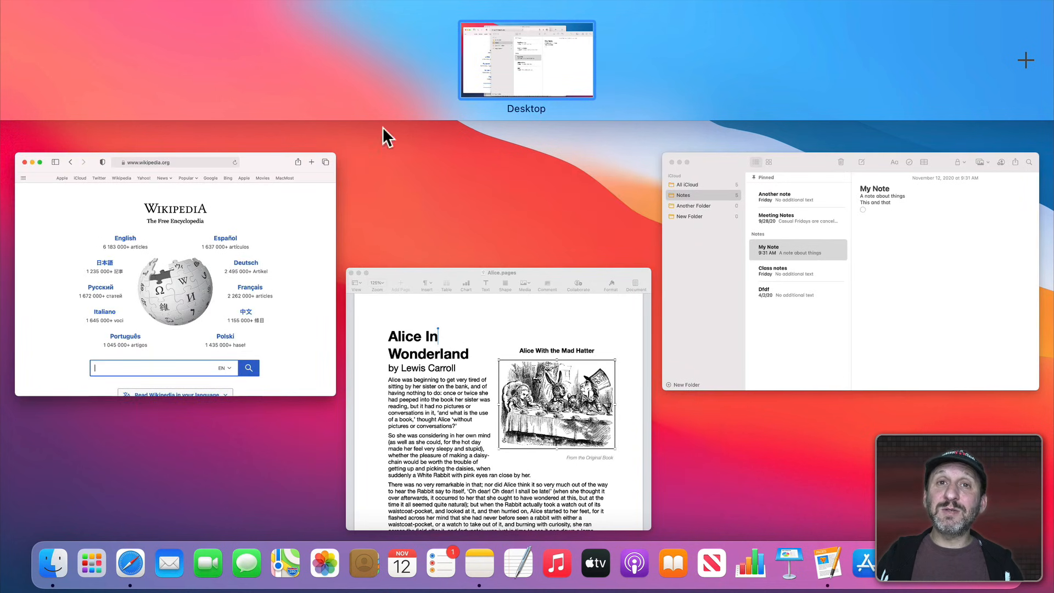
mouse_move(534, 56)
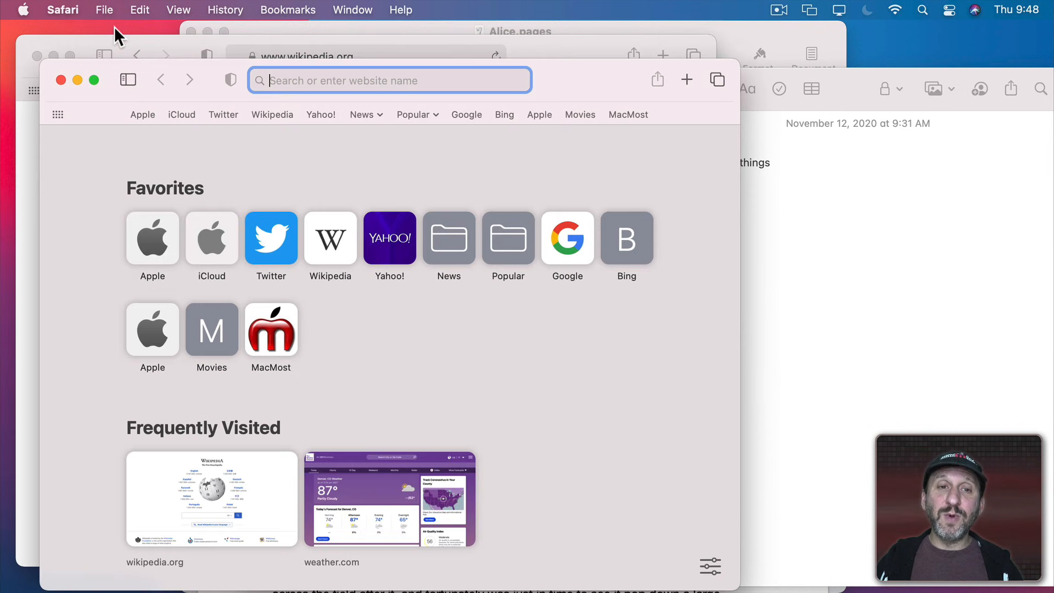
mouse_move(128, 80)
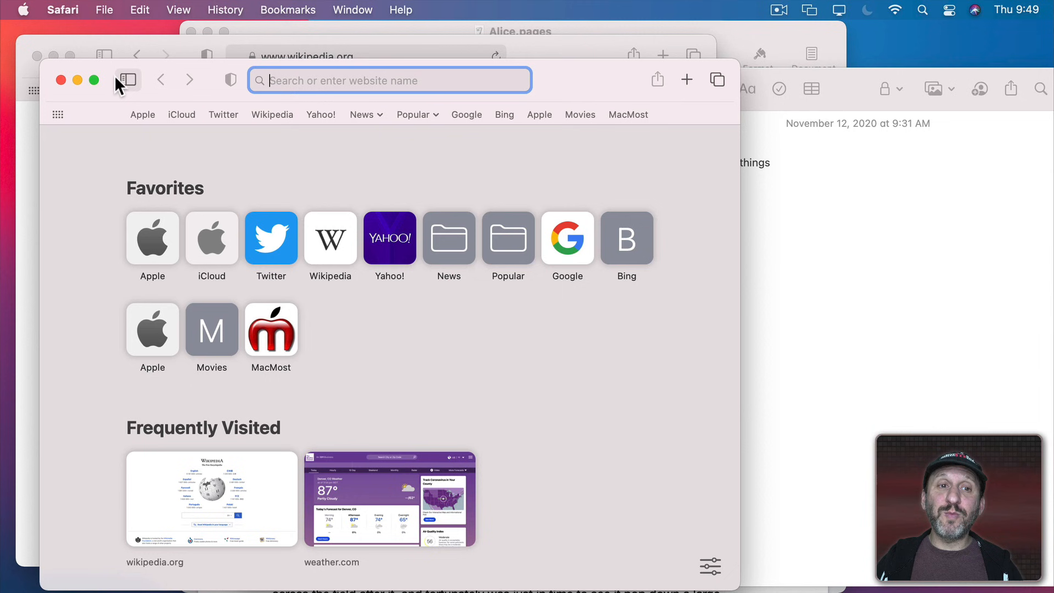
left_click(93, 79)
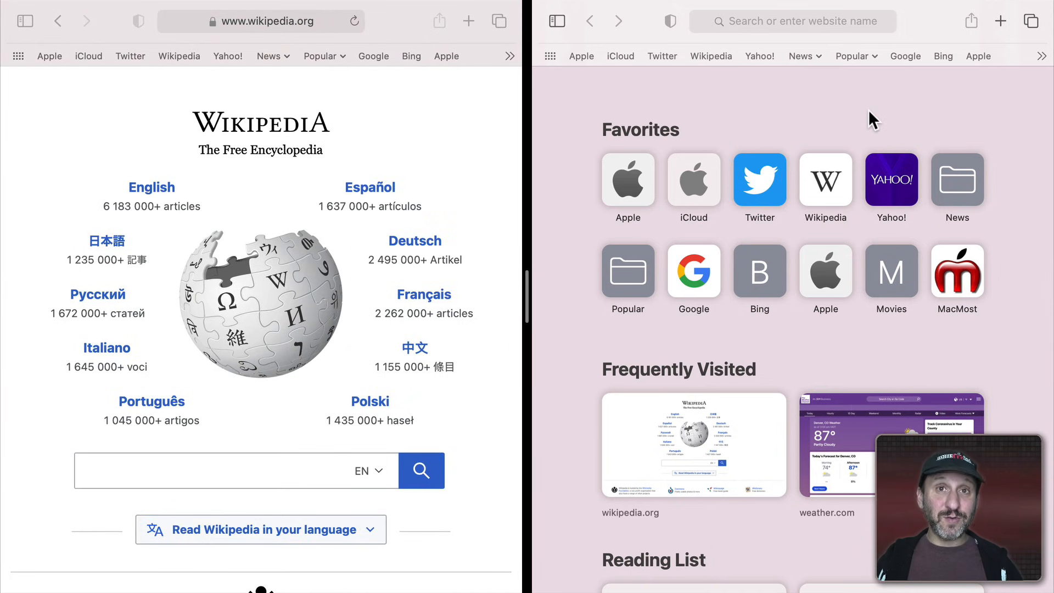
mouse_move(100, 119)
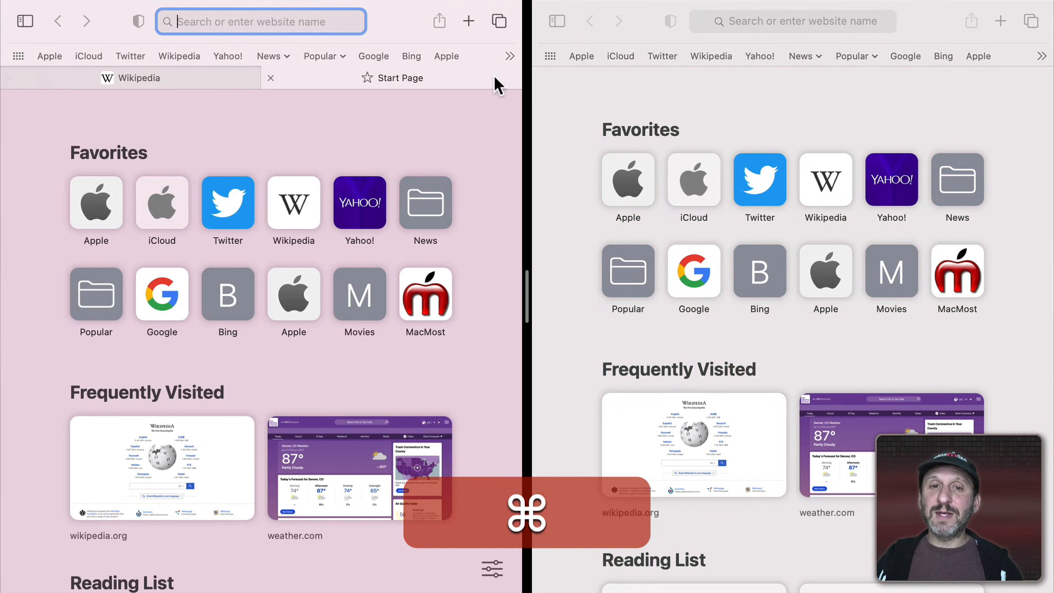
key("cmd+t")
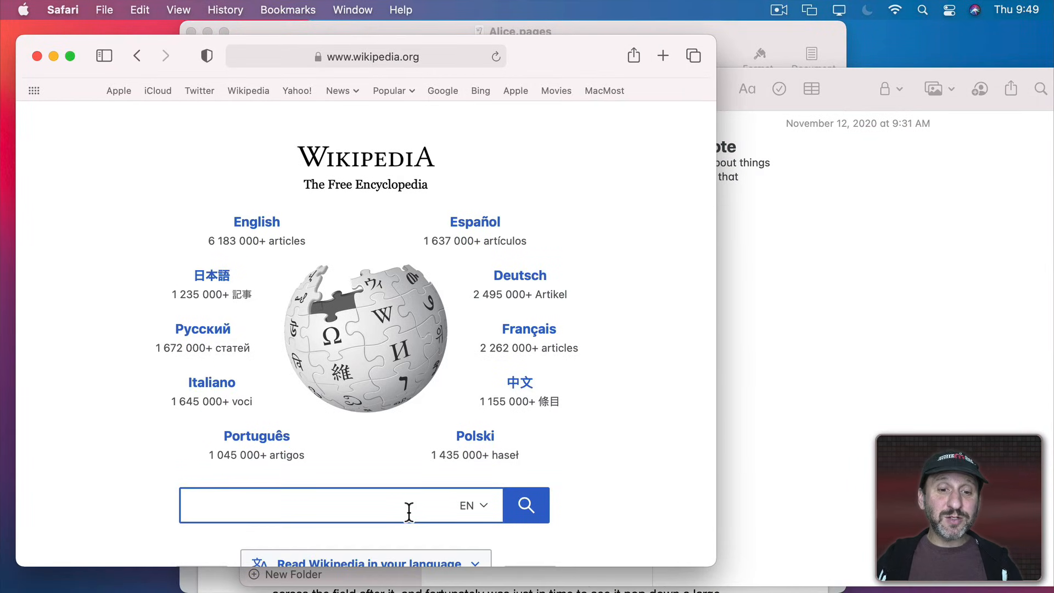
mouse_move(364, 559)
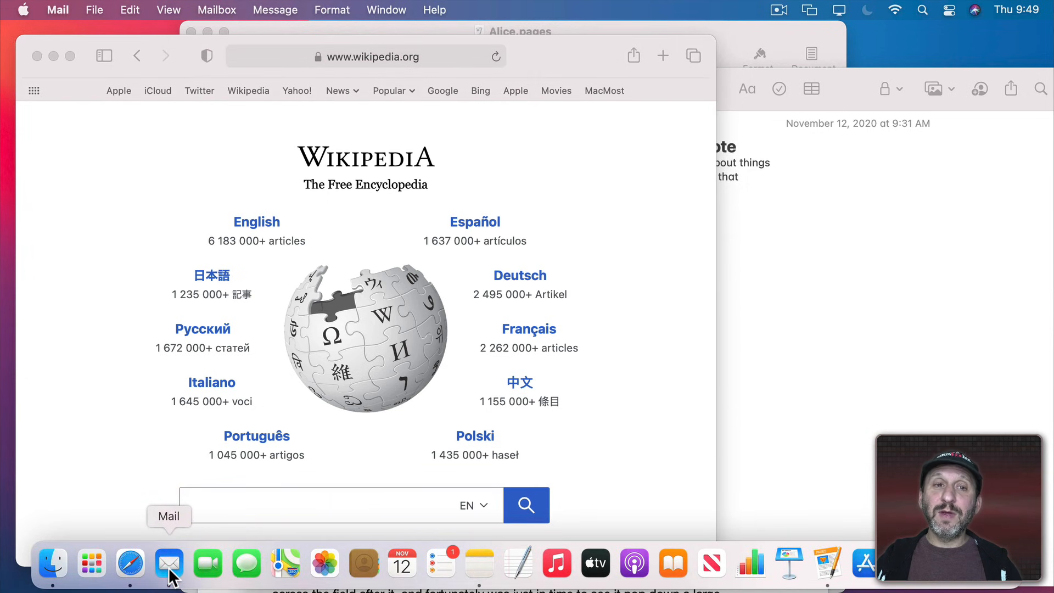
Launch Mail from the Dock and start two New Message tabs in one compose window.
left_click(169, 563)
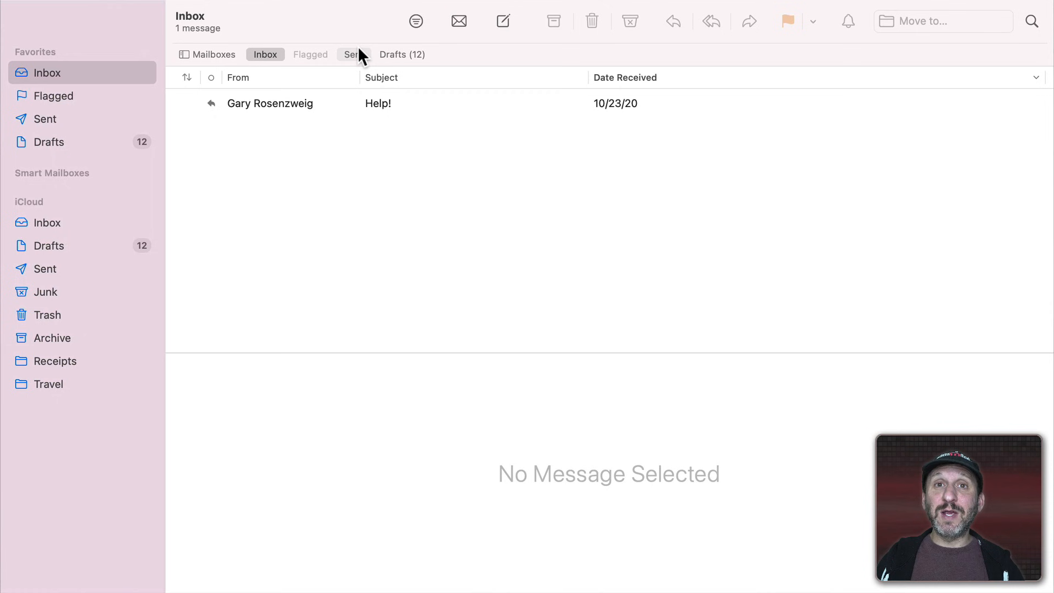
mouse_move(503, 21)
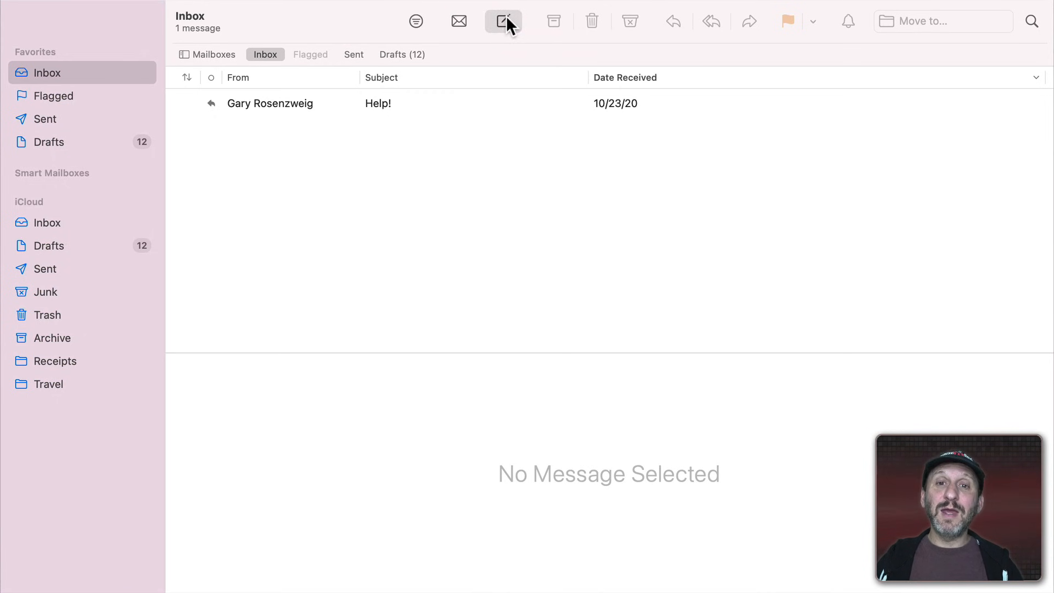
left_click(504, 20)
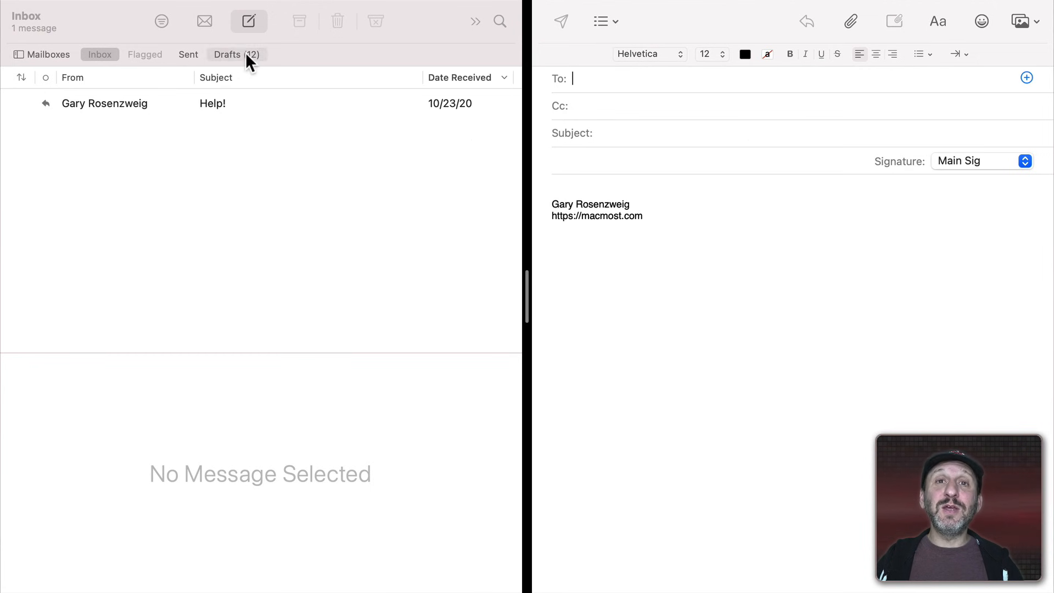
mouse_move(209, 244)
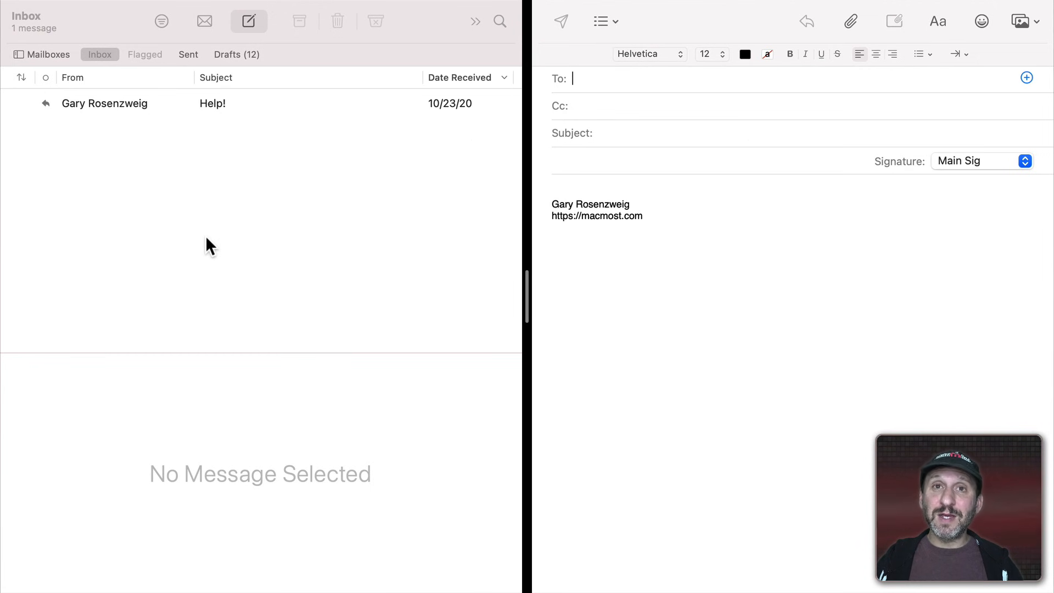
mouse_move(782, 167)
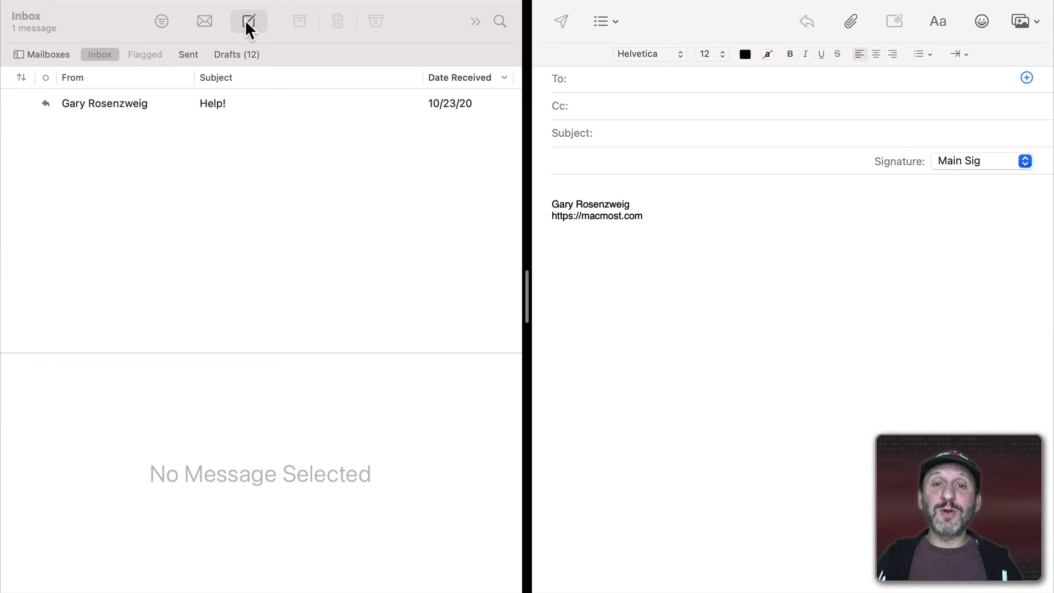
left_click(249, 21)
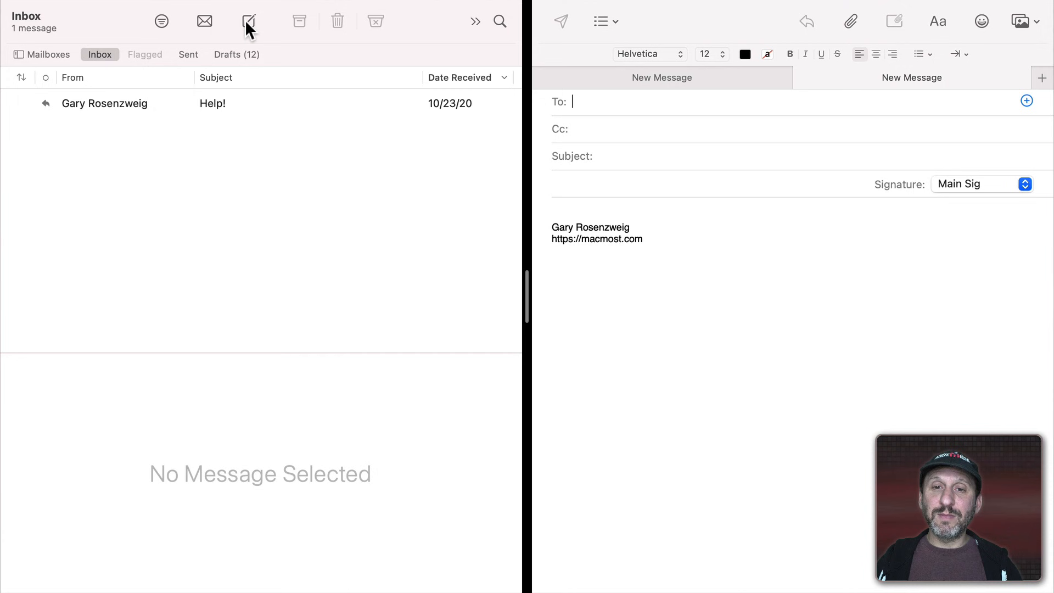
mouse_move(804, 81)
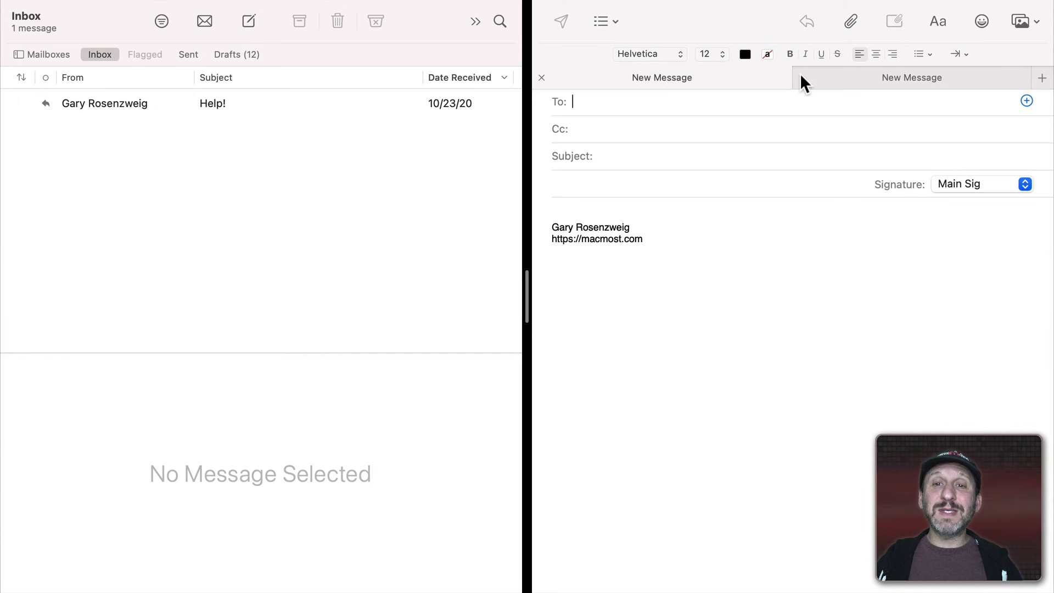
mouse_move(723, 88)
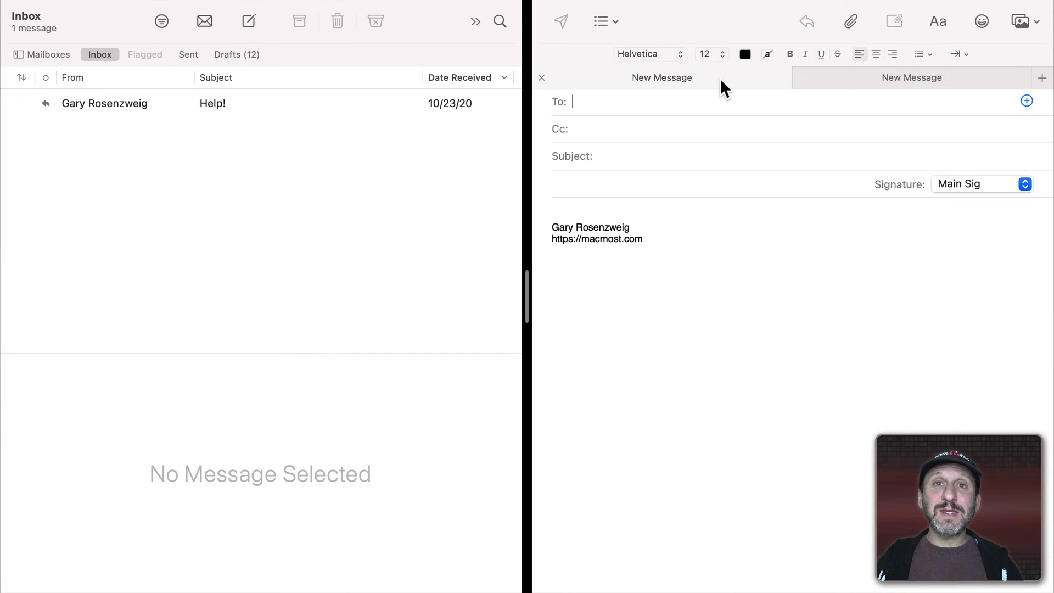
mouse_move(826, 91)
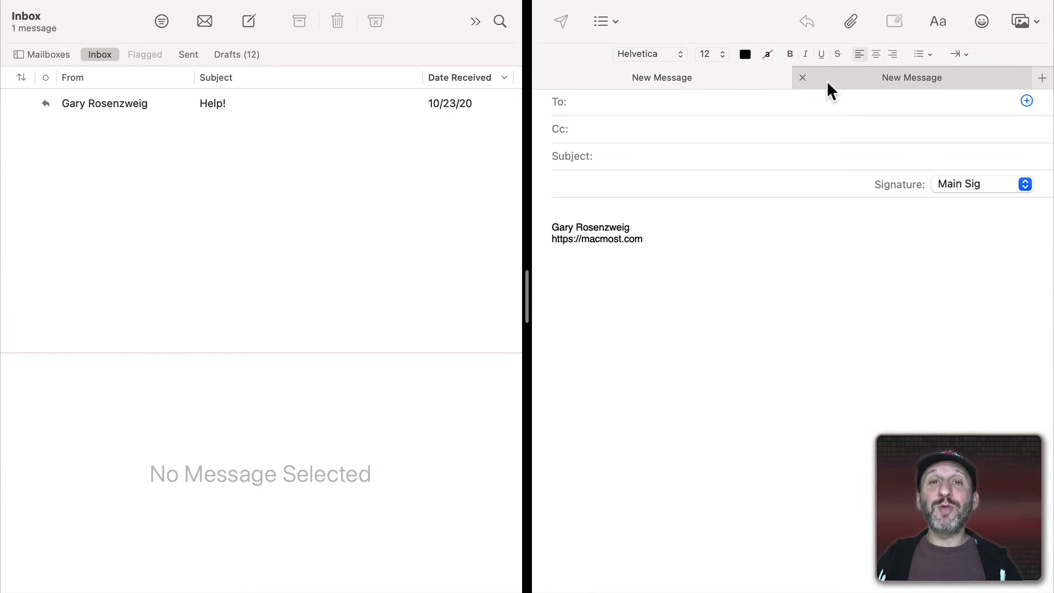